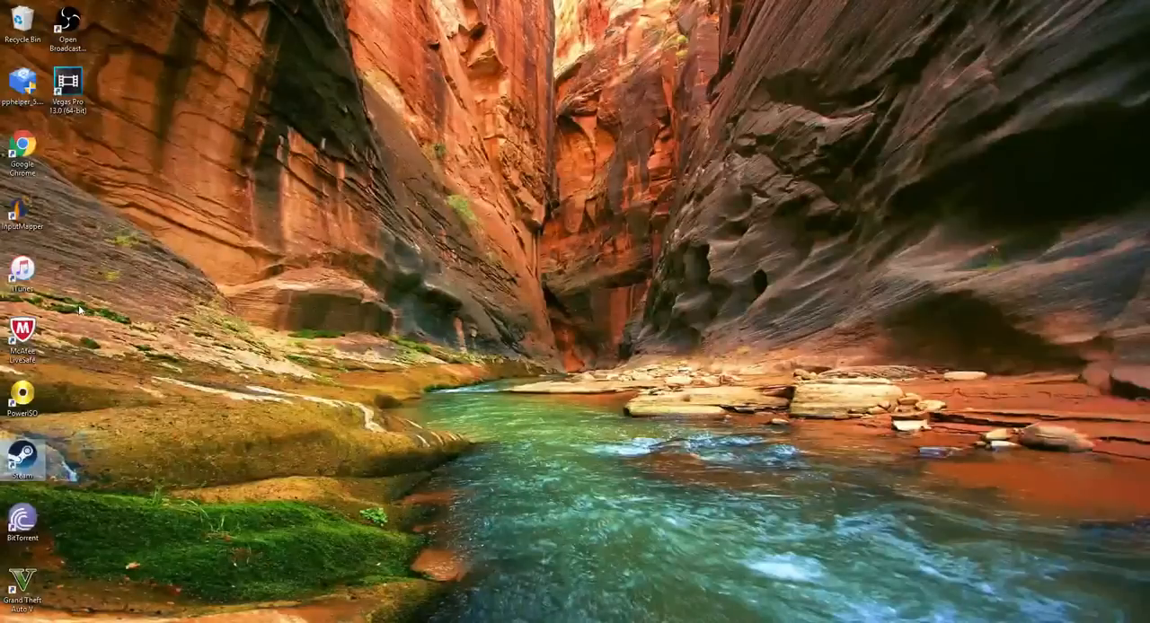
mouse_move(21, 458)
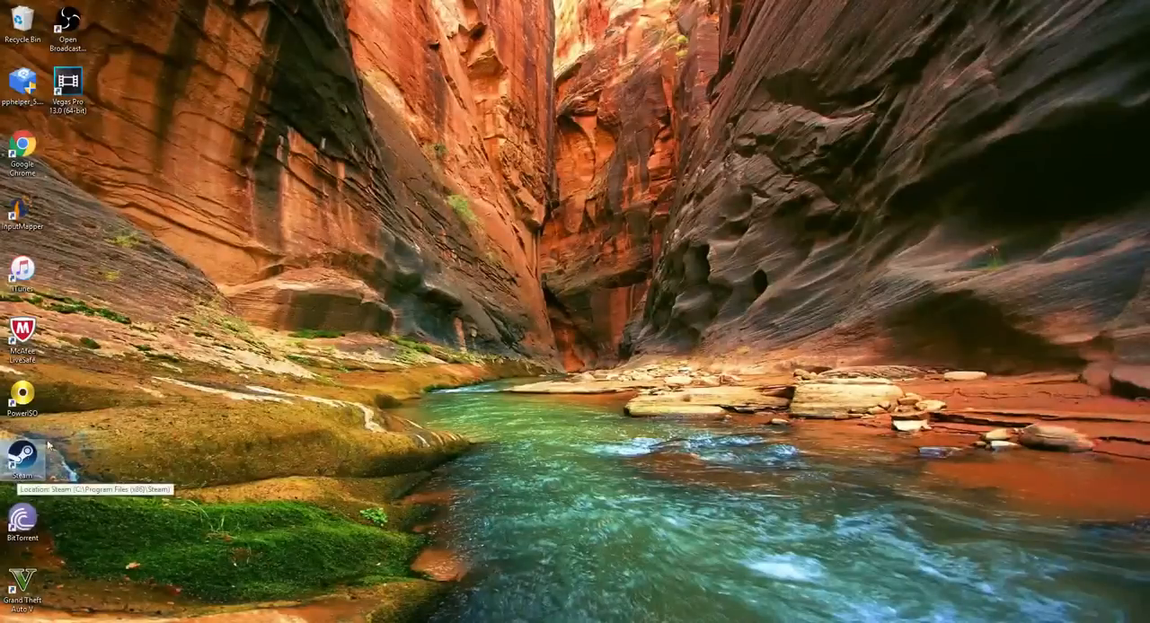
mouse_move(58, 467)
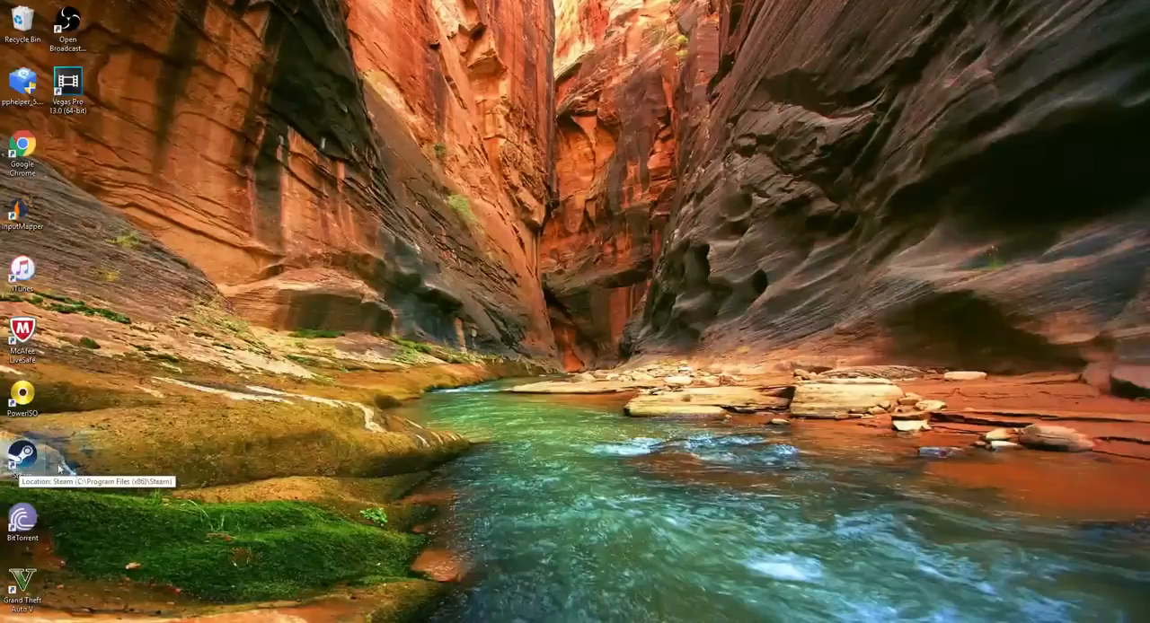
Bring up the right-click options for the Steam desktop shortcut
right_click(21, 458)
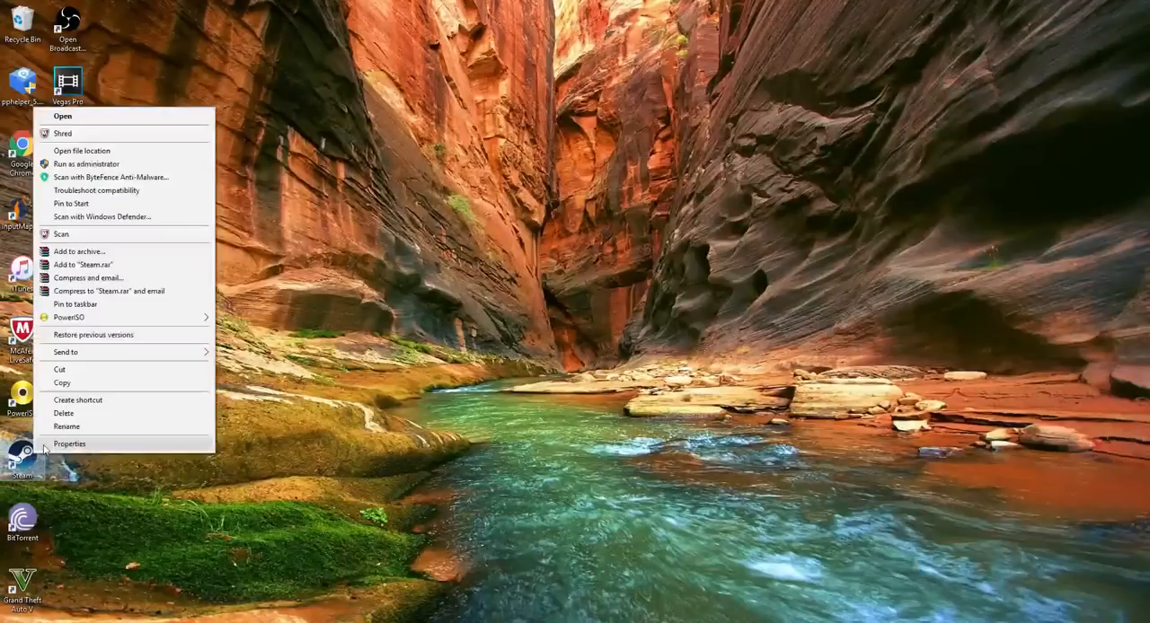
mouse_move(86, 163)
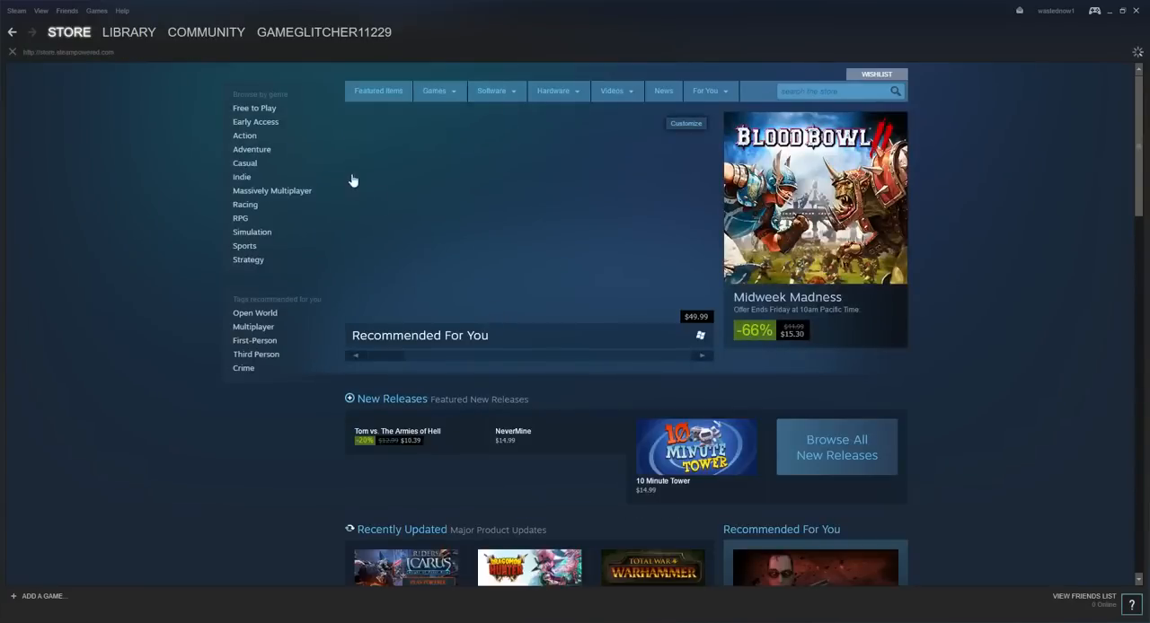
Browse the store's Games listing and open the Fallout 4 store page
click(436, 90)
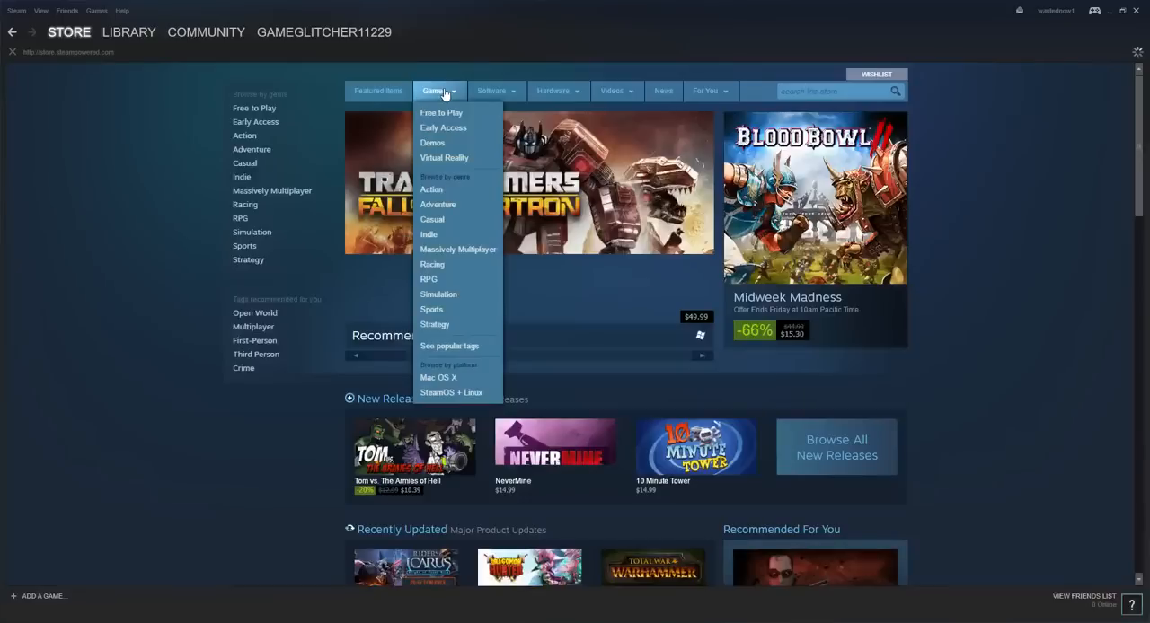
click(438, 90)
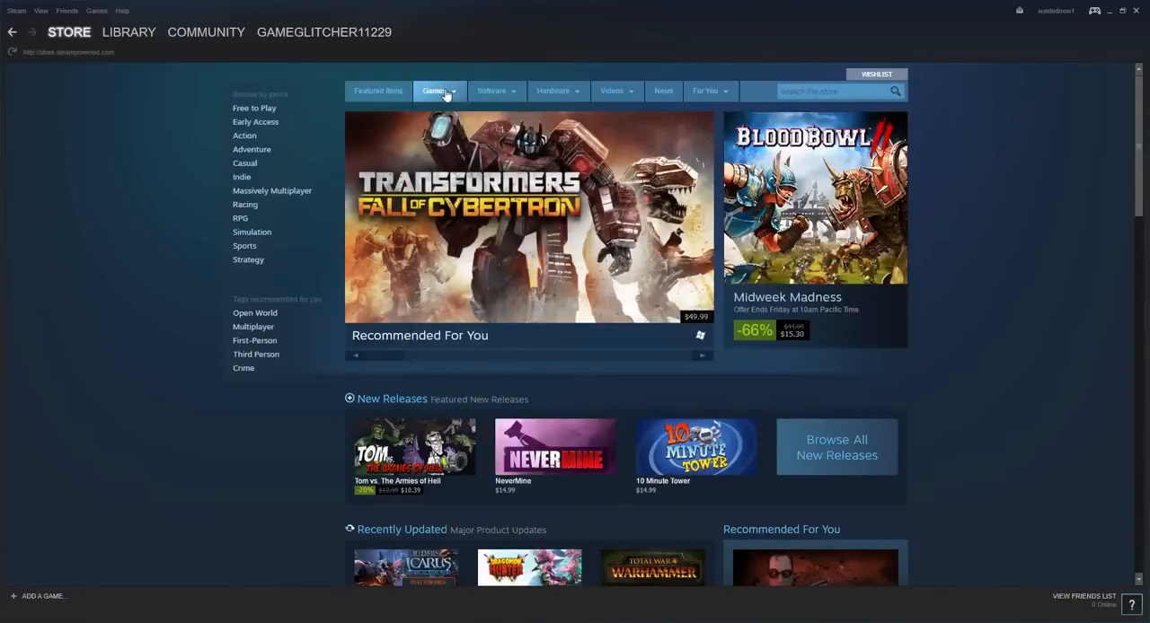
click(435, 90)
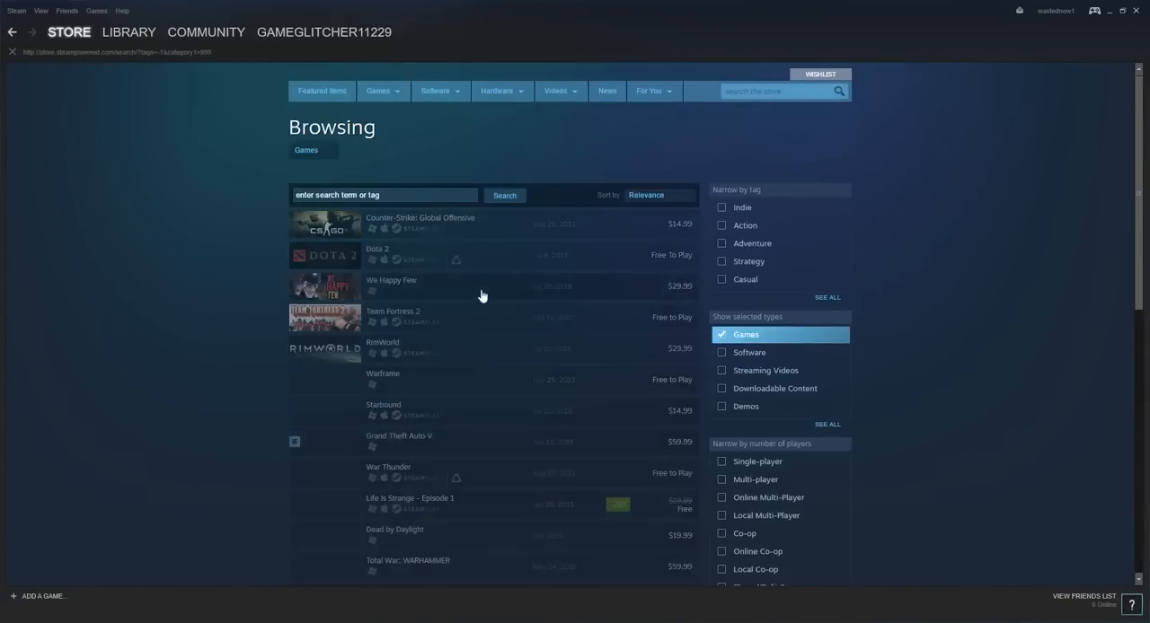
scroll(down, 3)
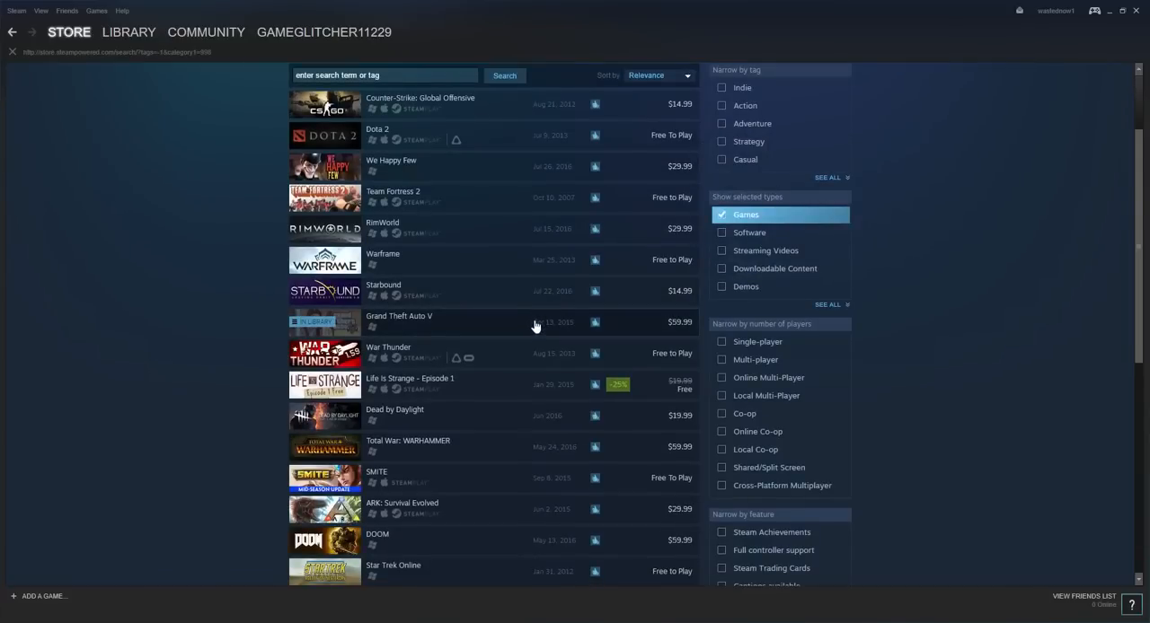
mouse_move(434, 335)
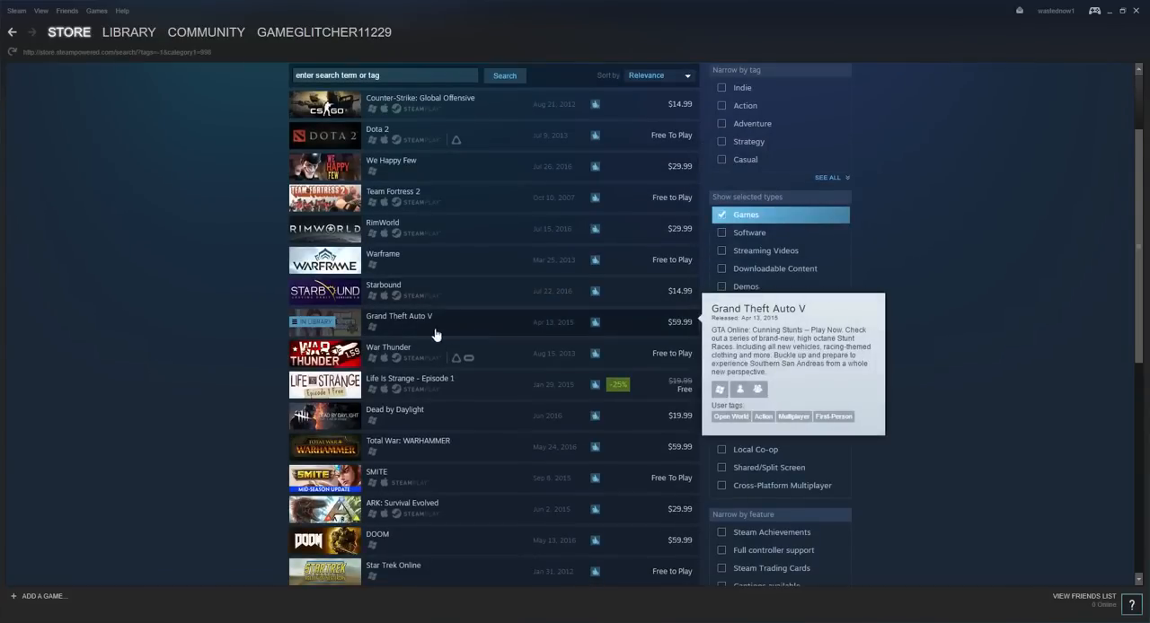
mouse_move(481, 333)
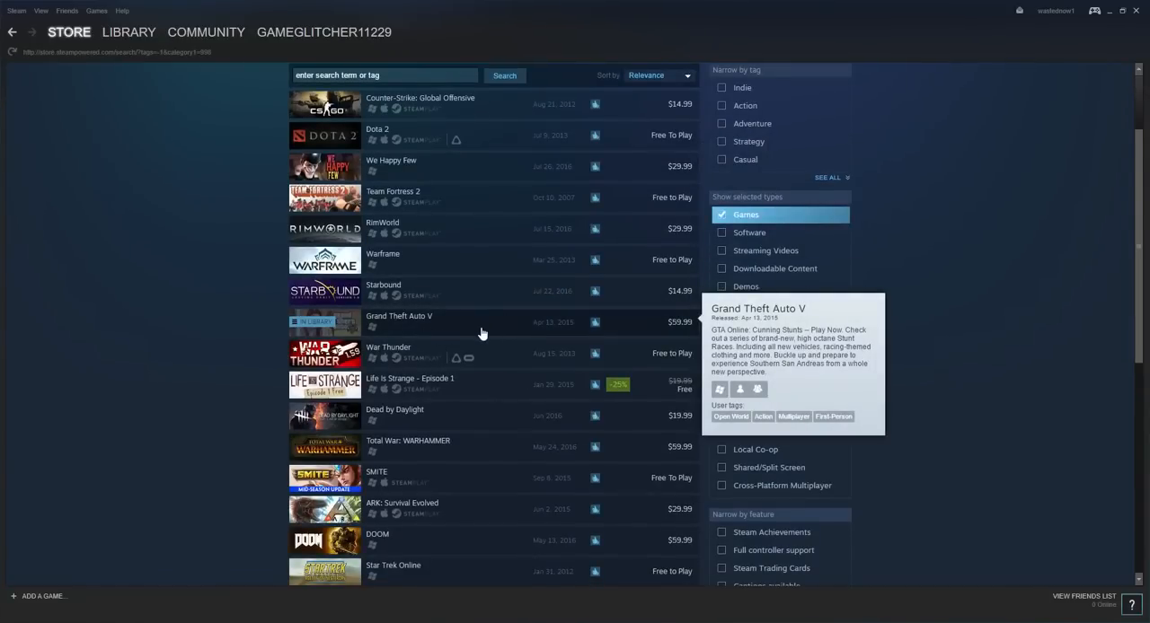
scroll(down, 3)
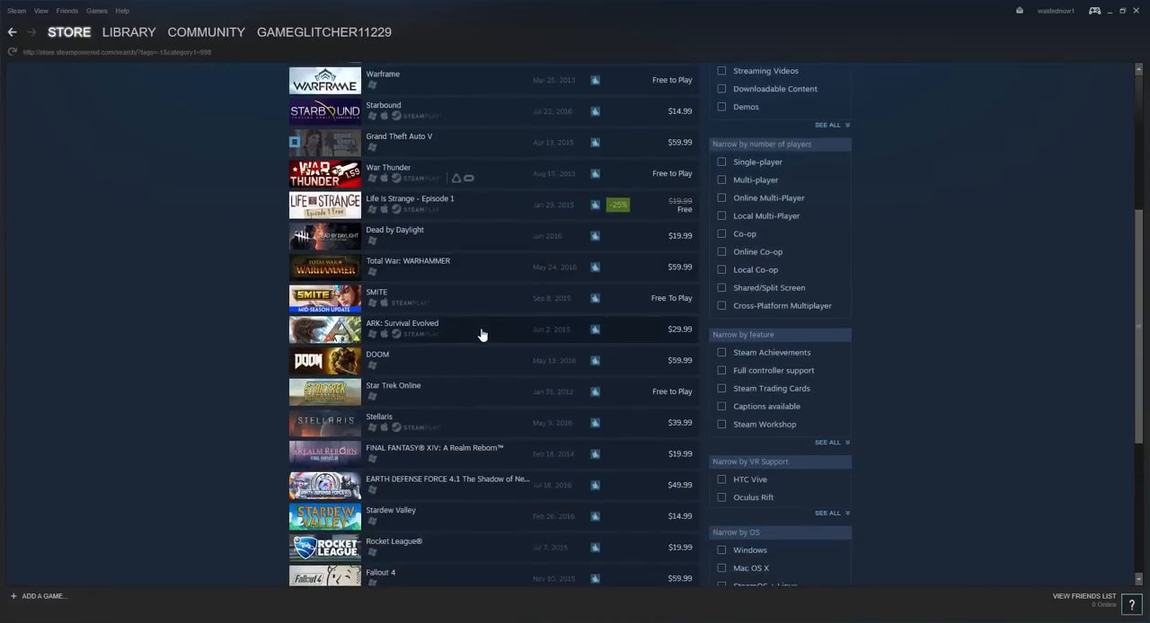
scroll(down, 3)
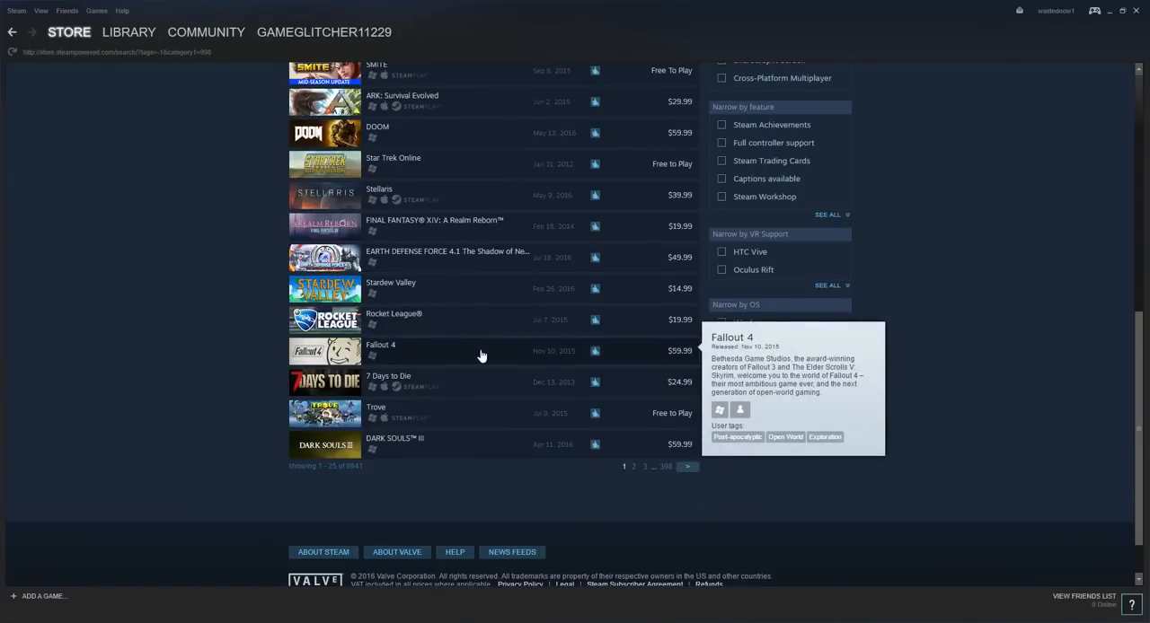
click(381, 345)
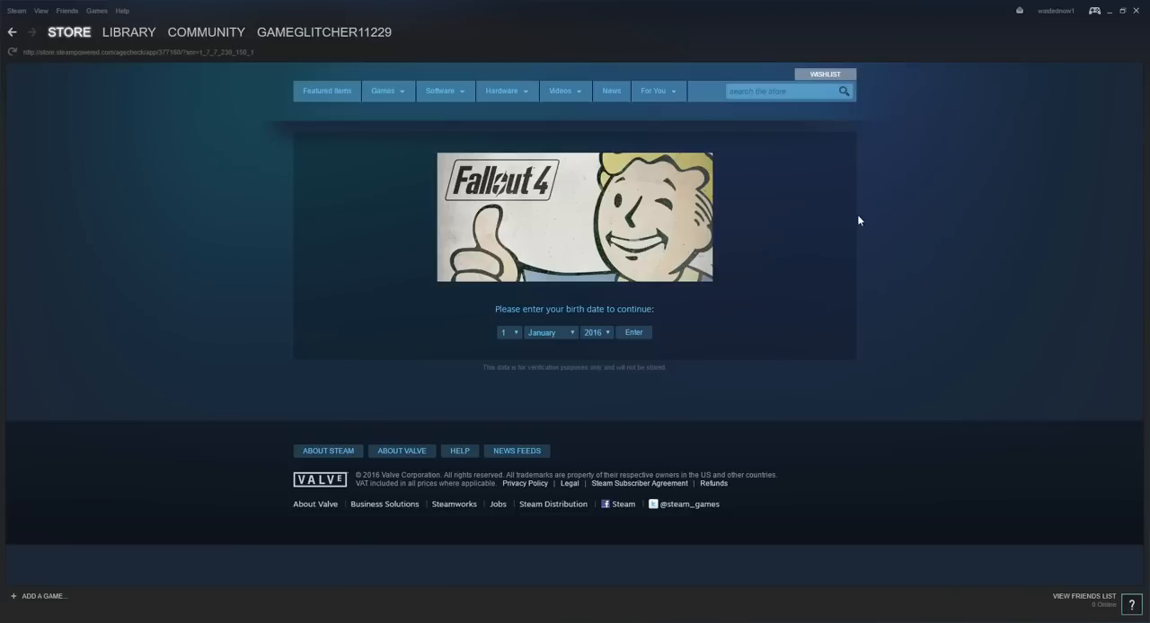
Enter a birth date of day 5, March 1999 and submit the age check
click(560, 90)
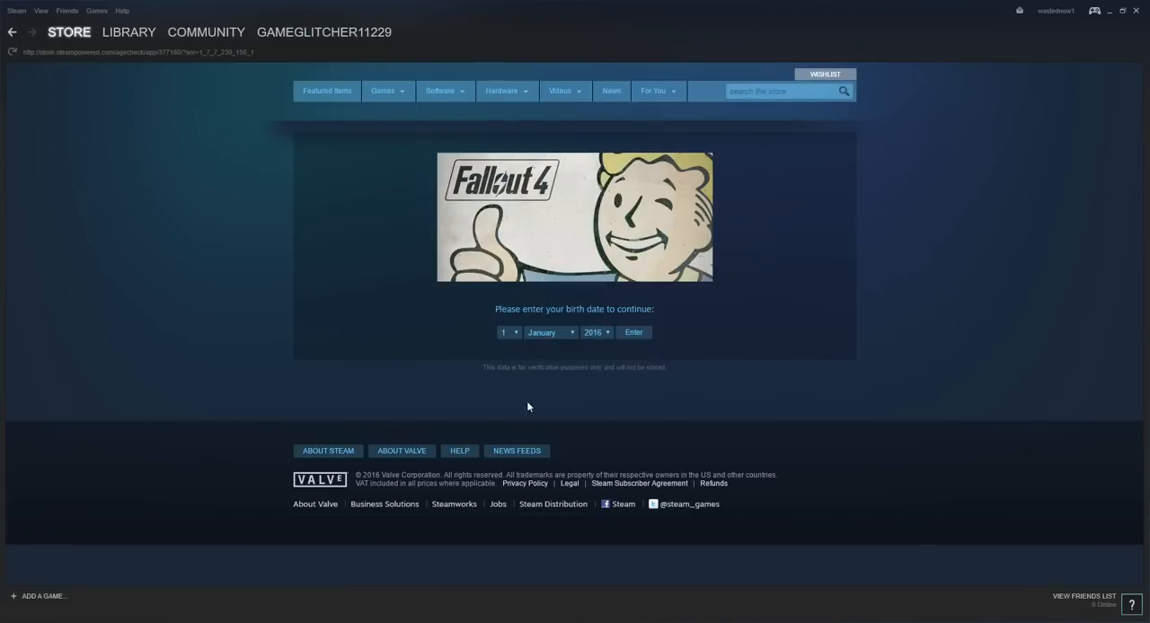
click(596, 332)
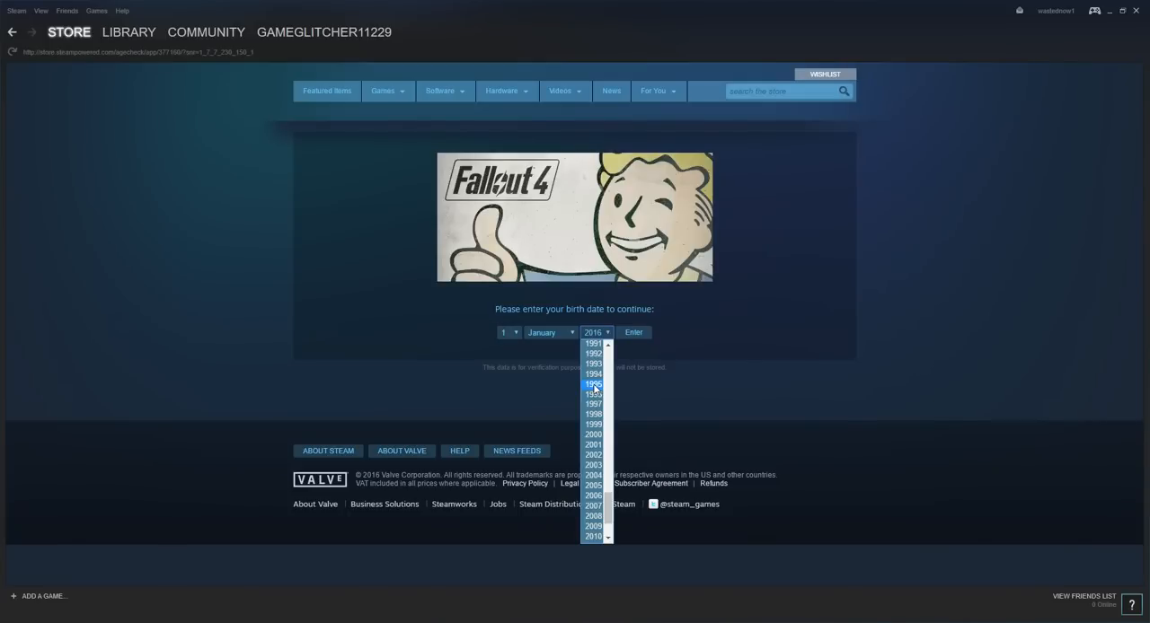
click(593, 385)
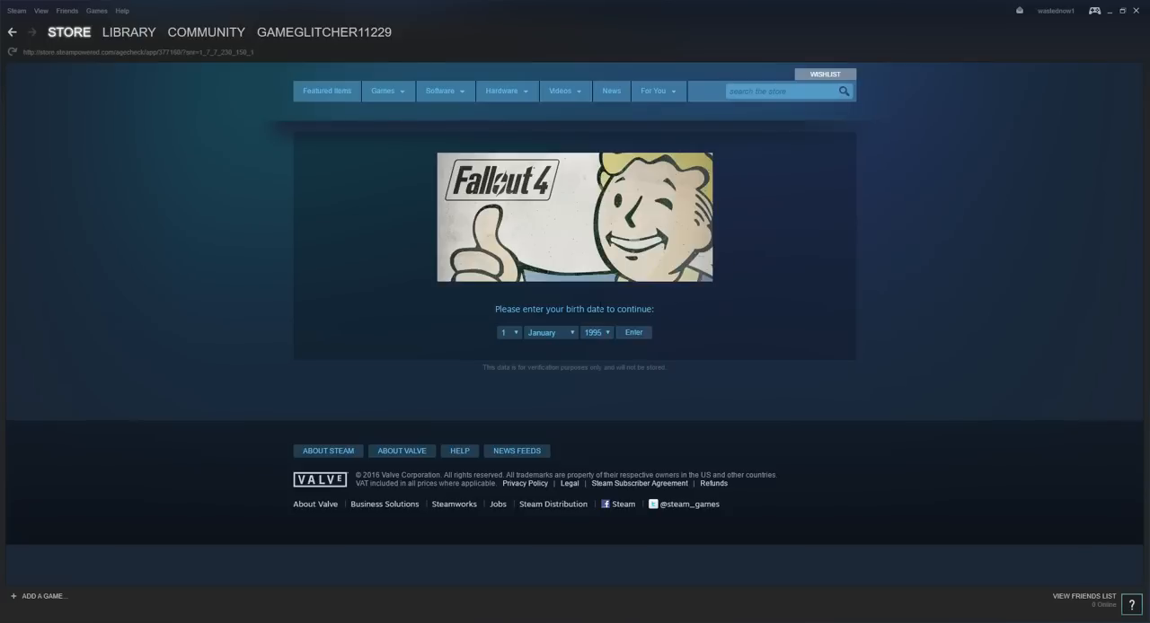
click(506, 332)
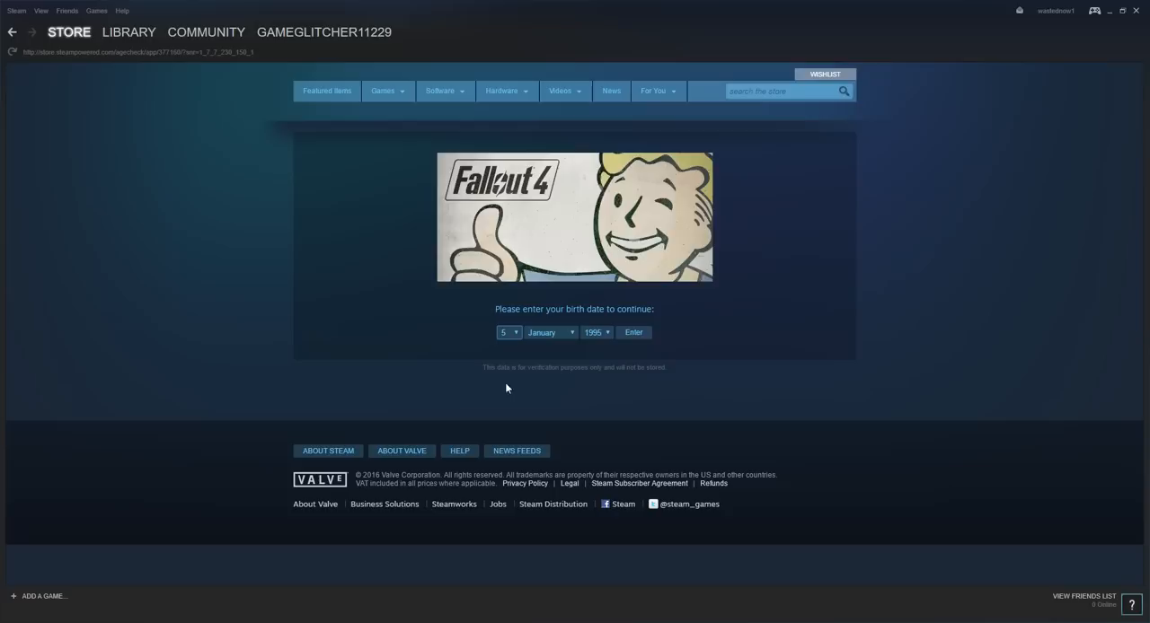
click(596, 333)
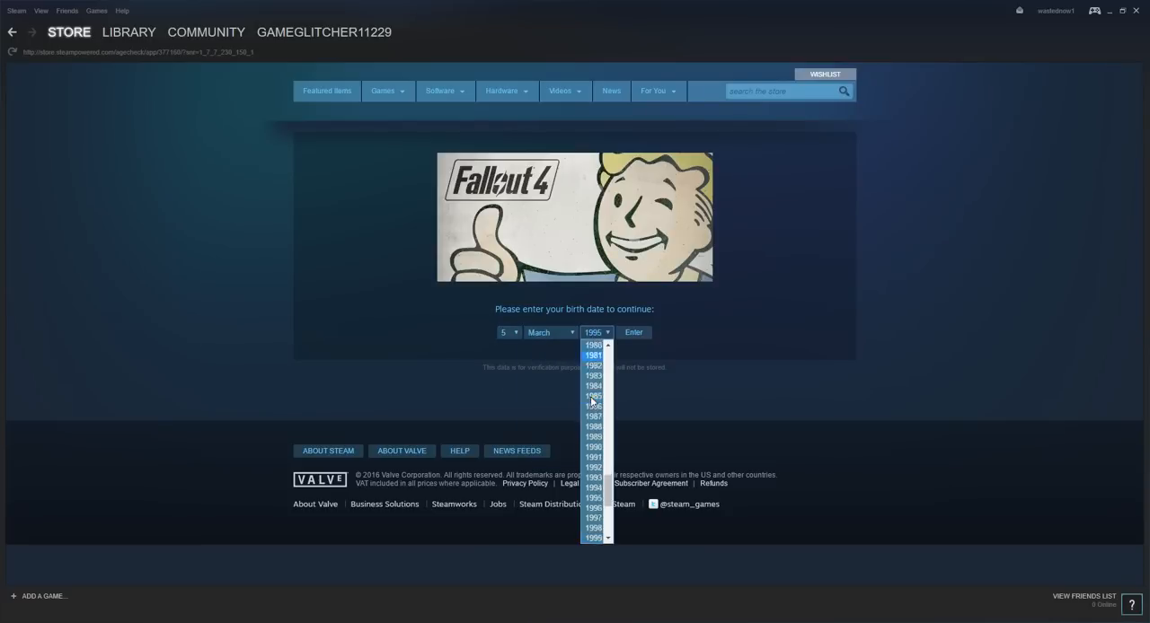
click(593, 489)
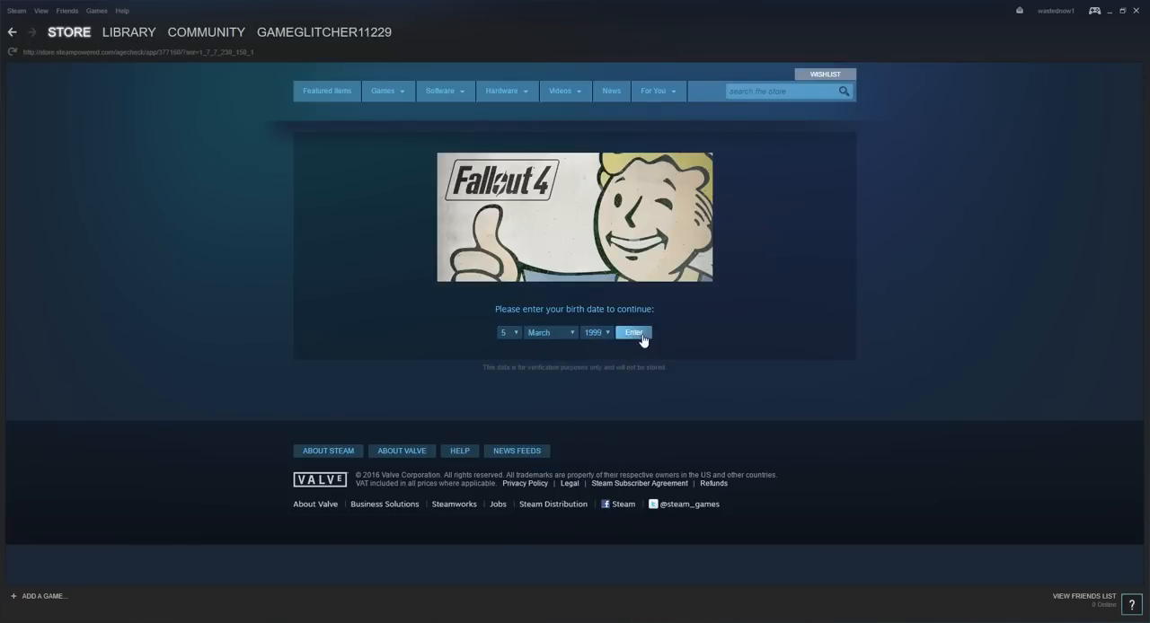
click(439, 90)
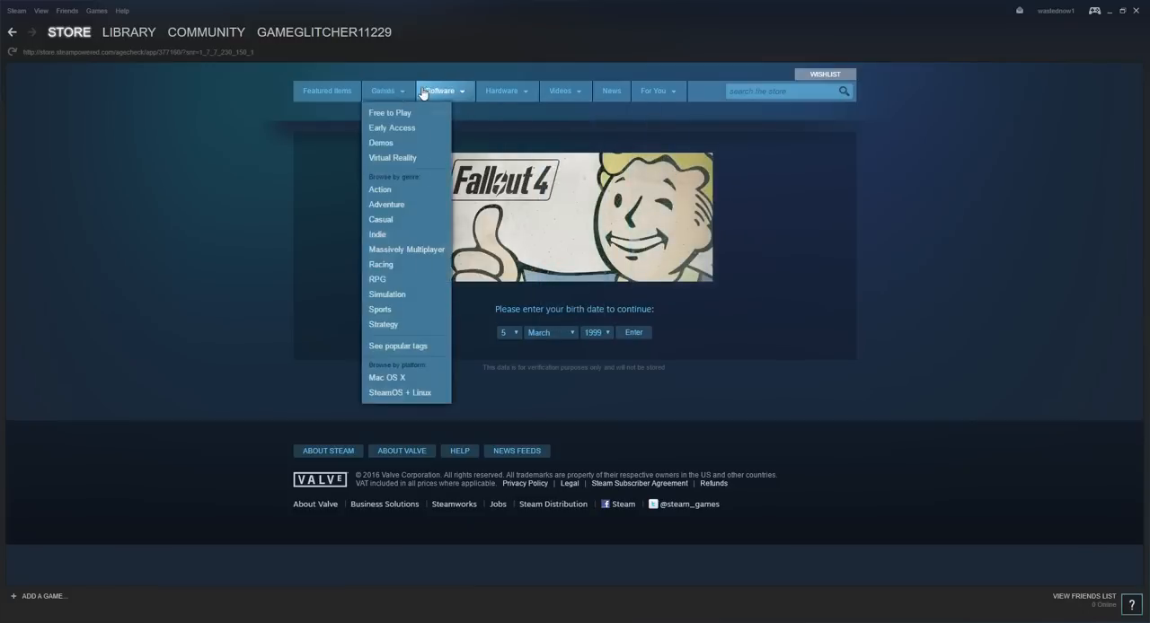
text(b)
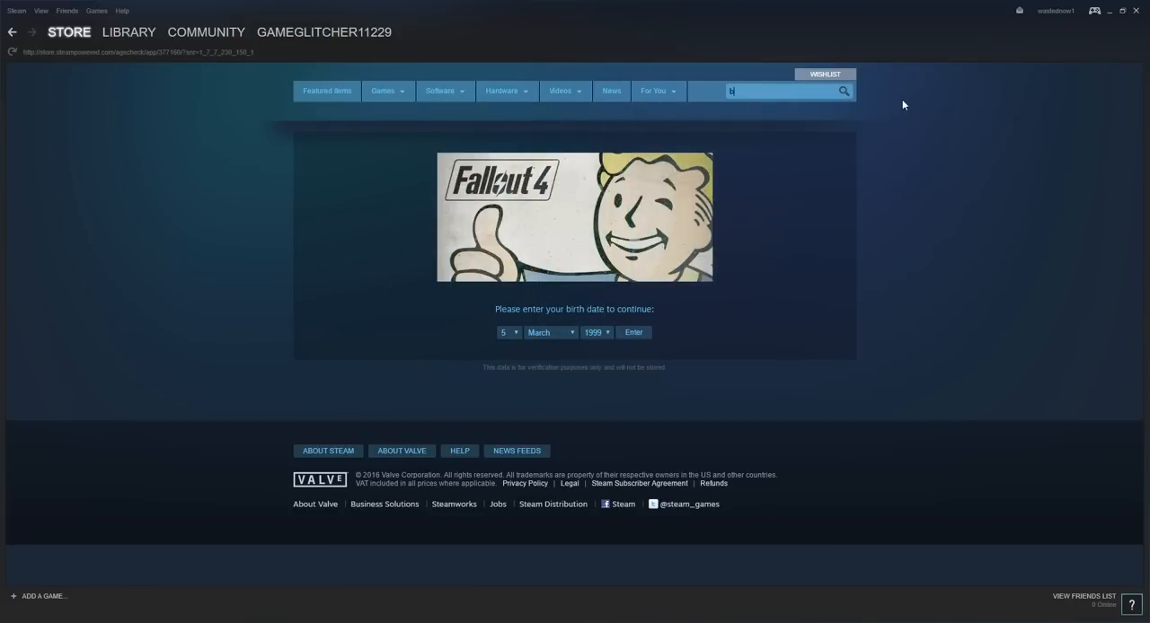
text(la)
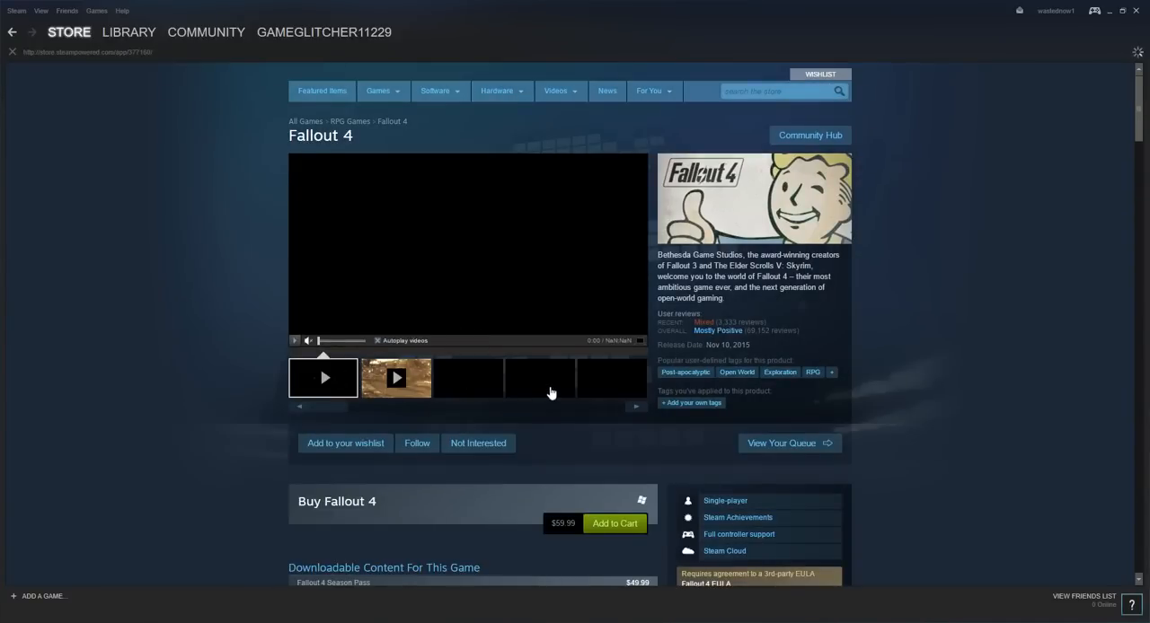
Add Fallout 4 to the cart and check out with Purchase for myself
scroll(down, 3)
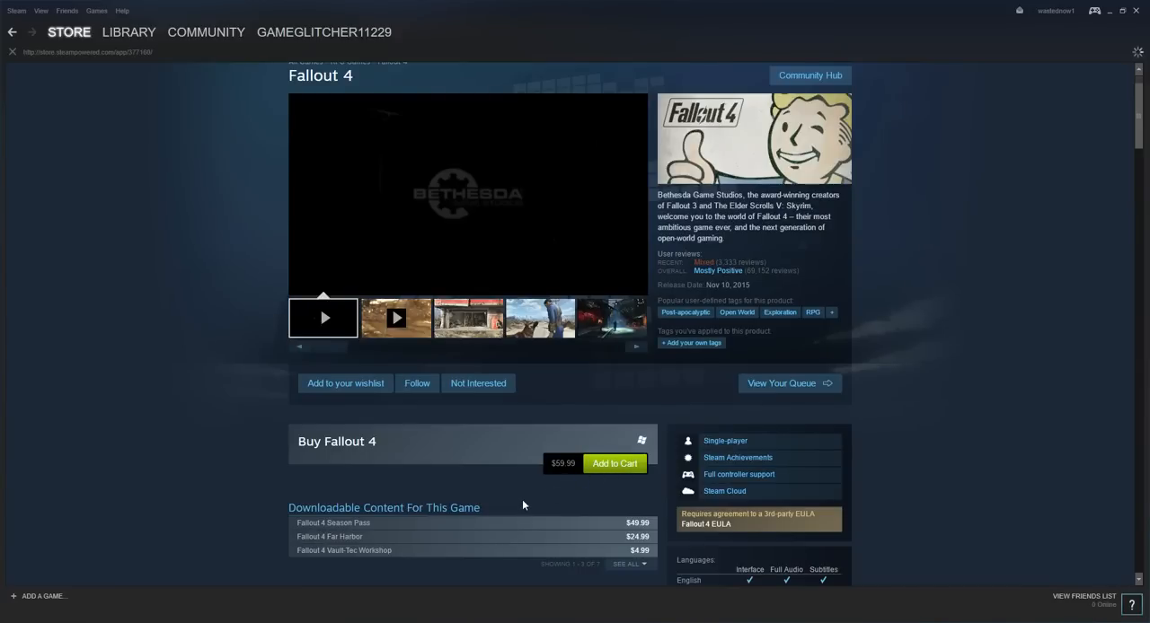
click(614, 464)
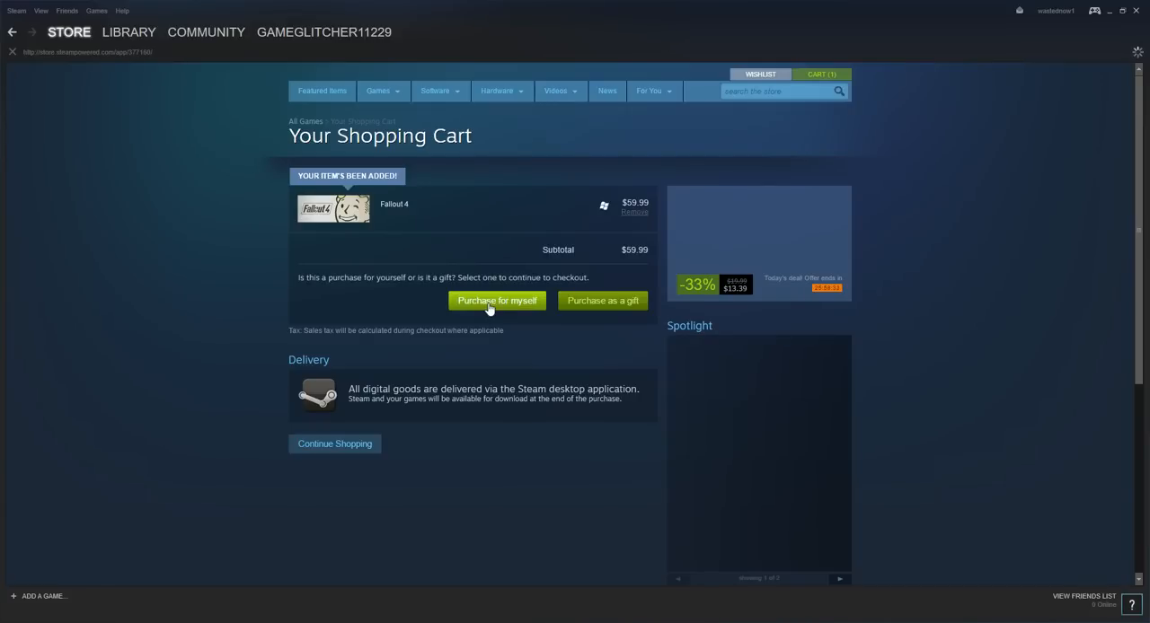
click(496, 302)
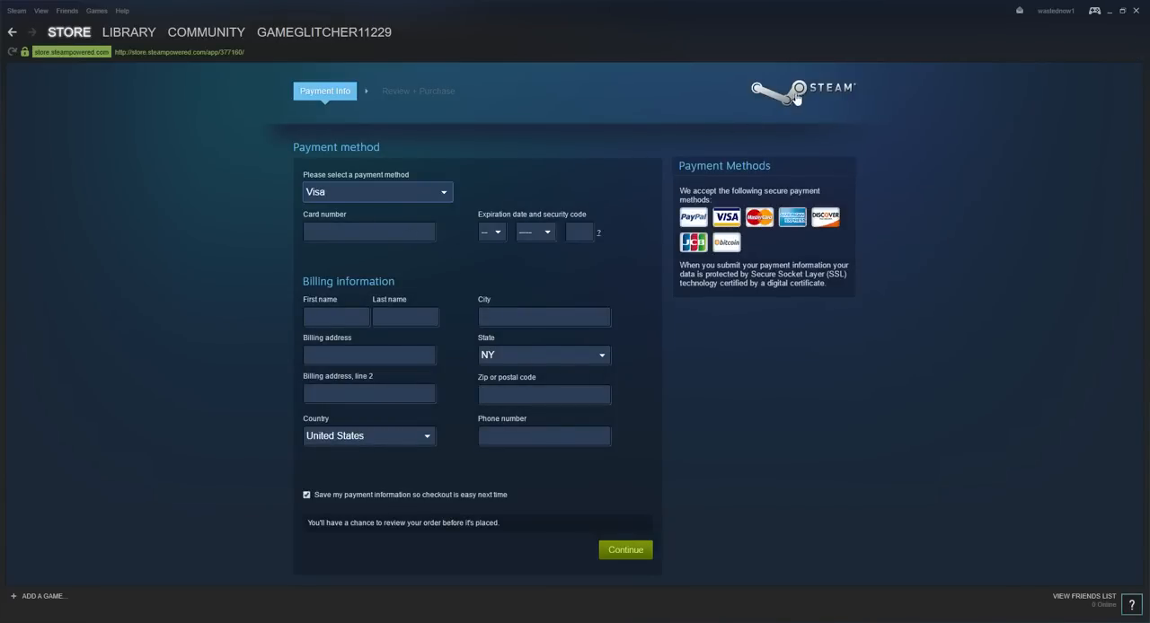
Bring up the context menu on the payment method page
right_click(356, 196)
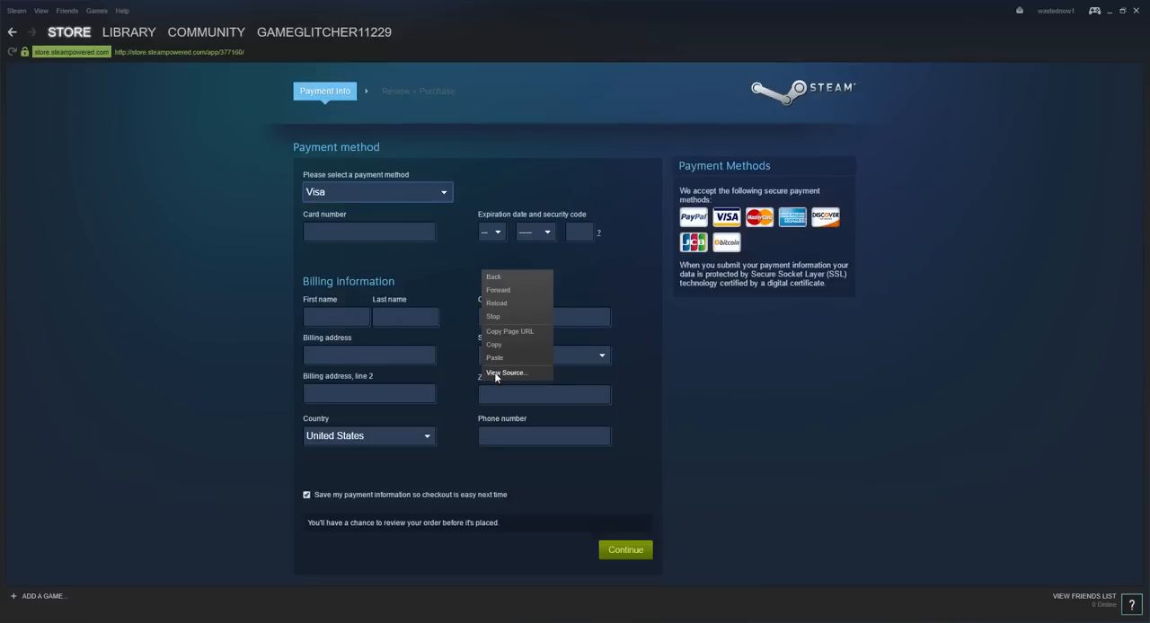
View the checkout page source in Notepad and search it for 'Tr' with Find Next
click(507, 373)
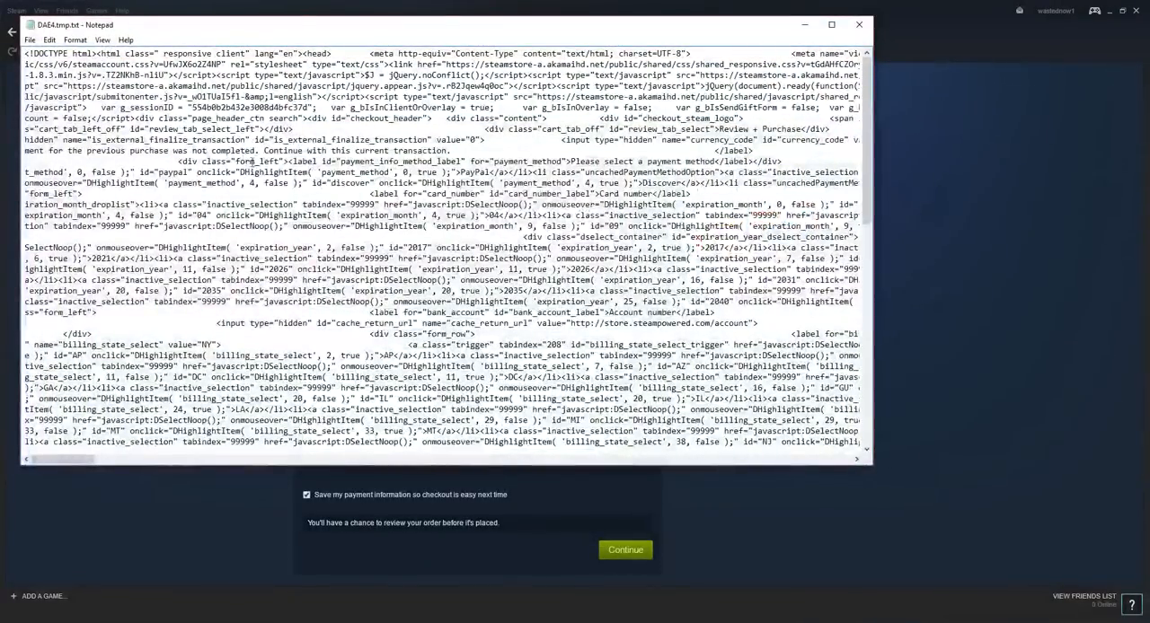
scroll(down, 3)
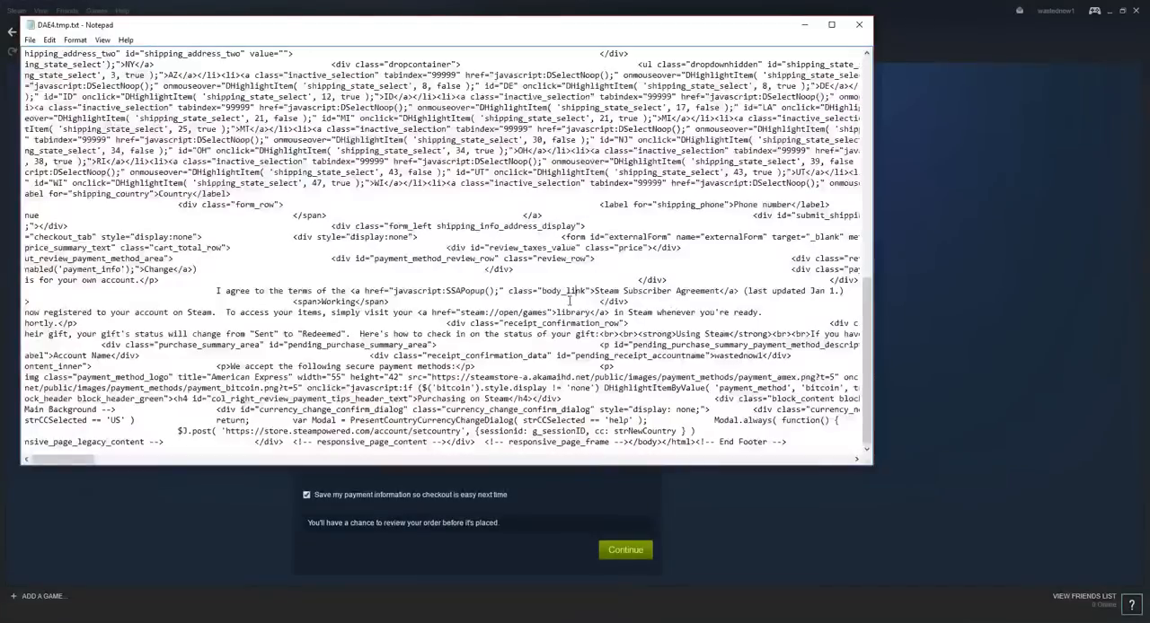
key(Ctrl+f)
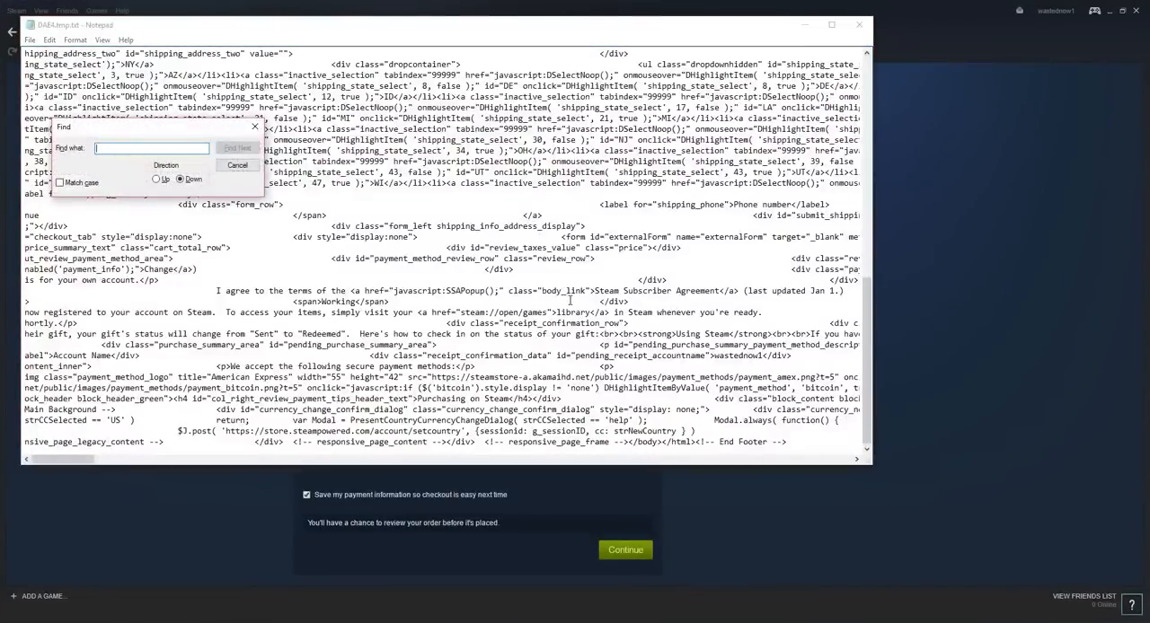
text(True)
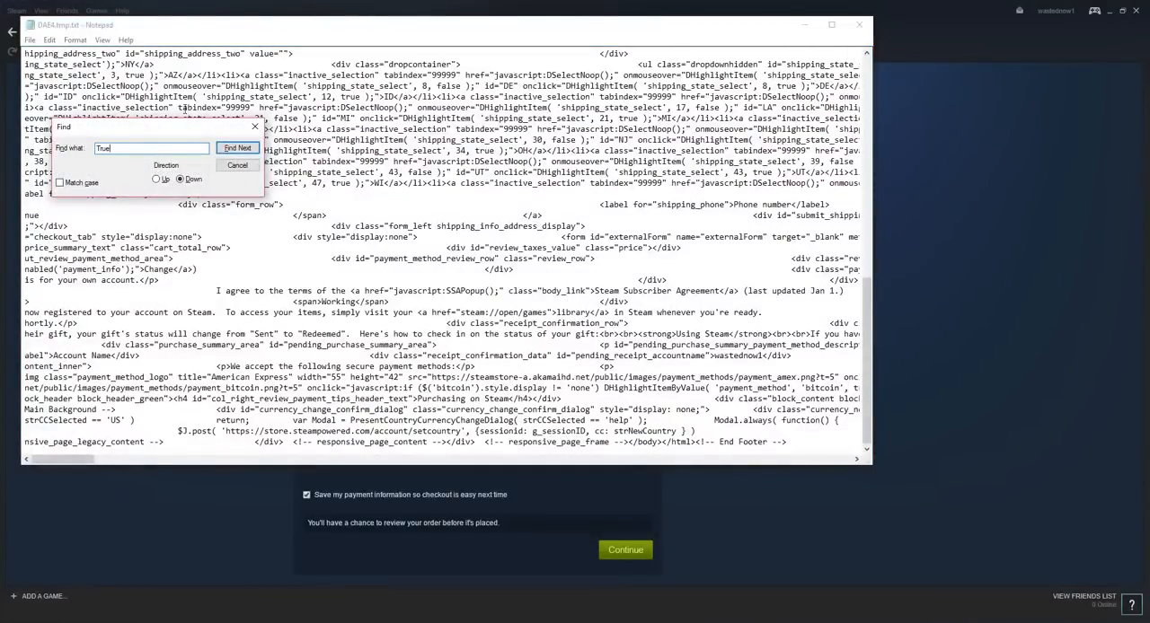
click(158, 178)
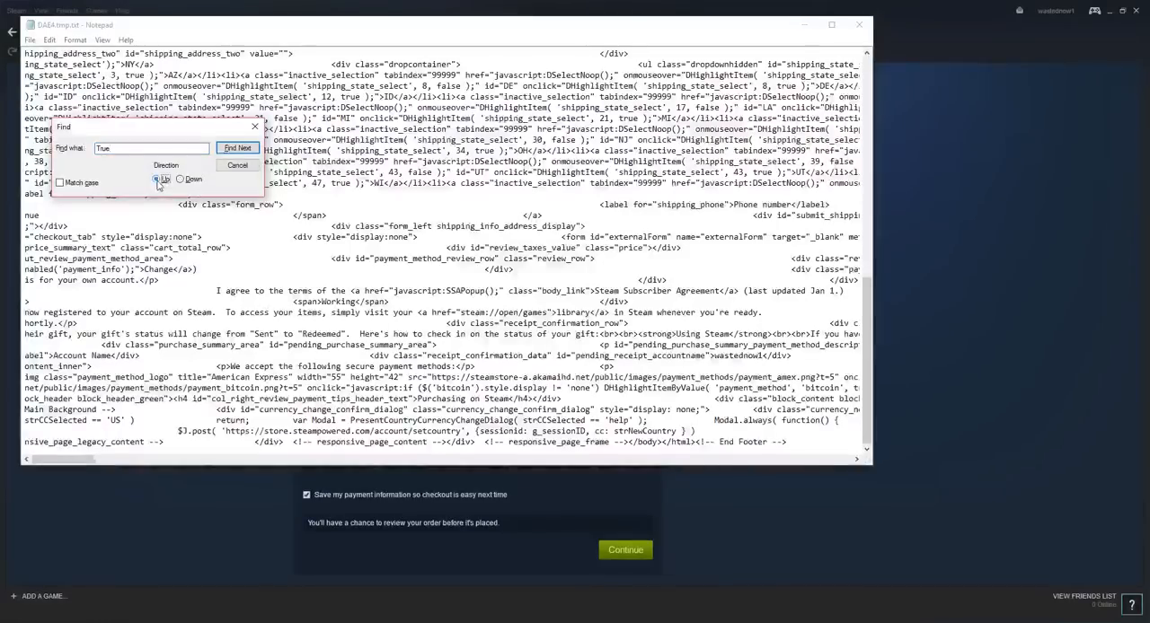
click(237, 148)
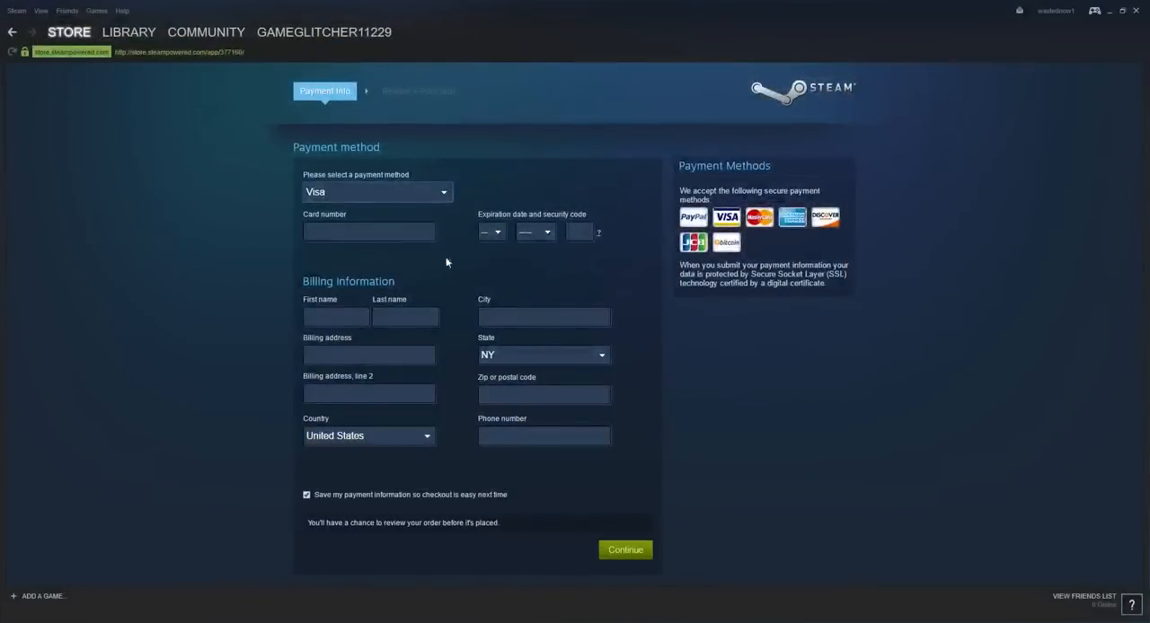
Choose a card payment method and paste the copied page source into the card number field
click(68, 32)
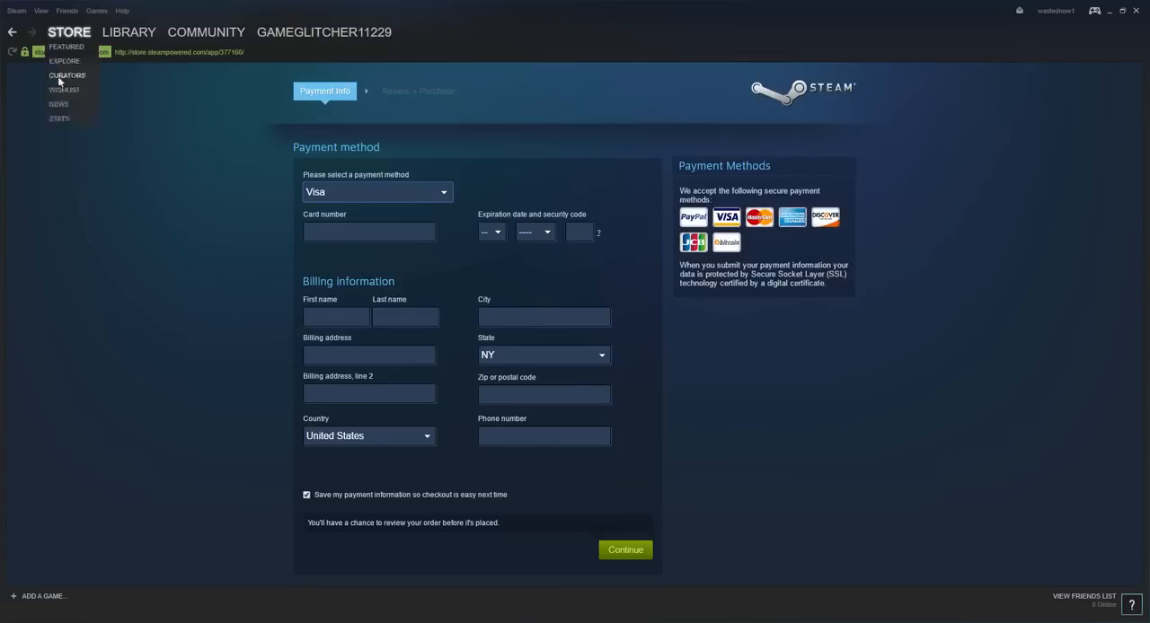
click(442, 191)
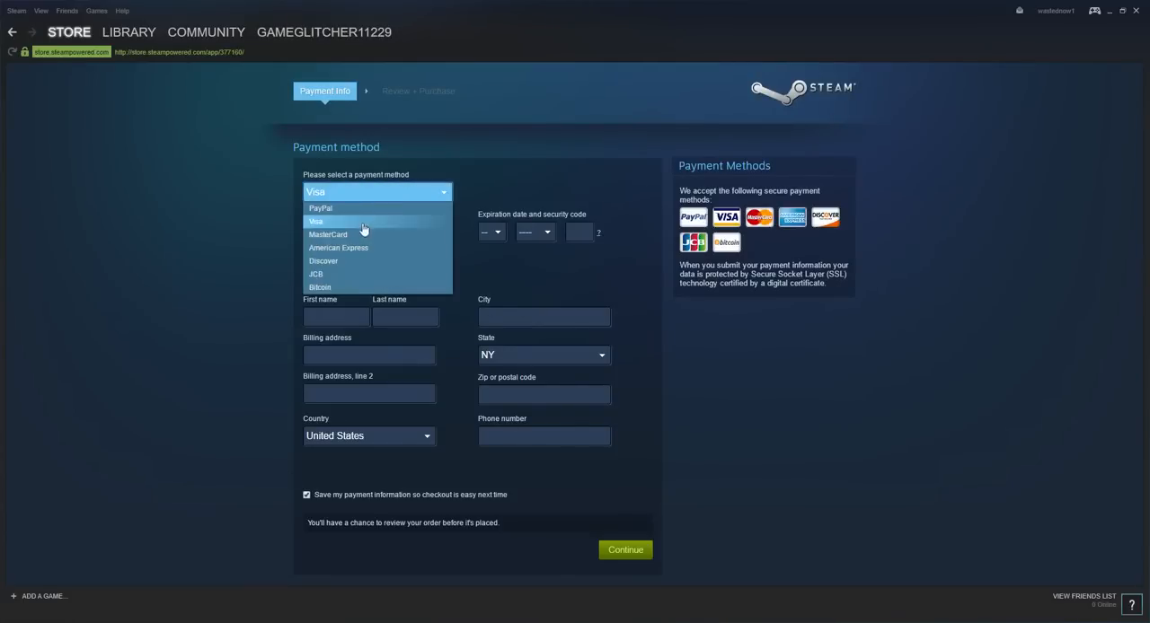
click(327, 234)
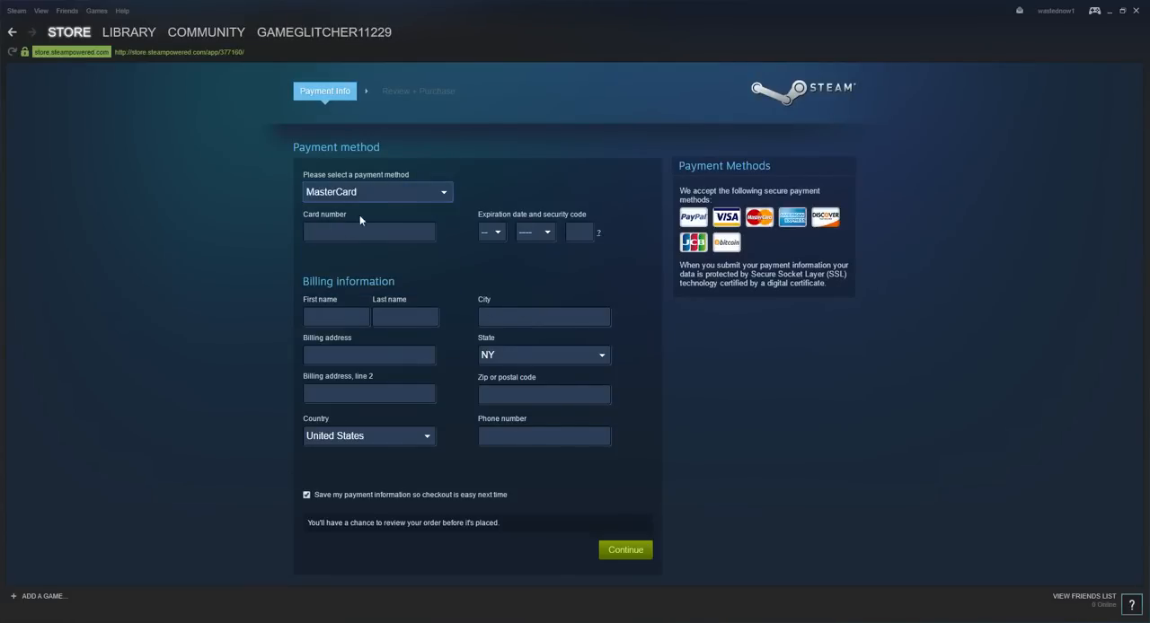
click(376, 190)
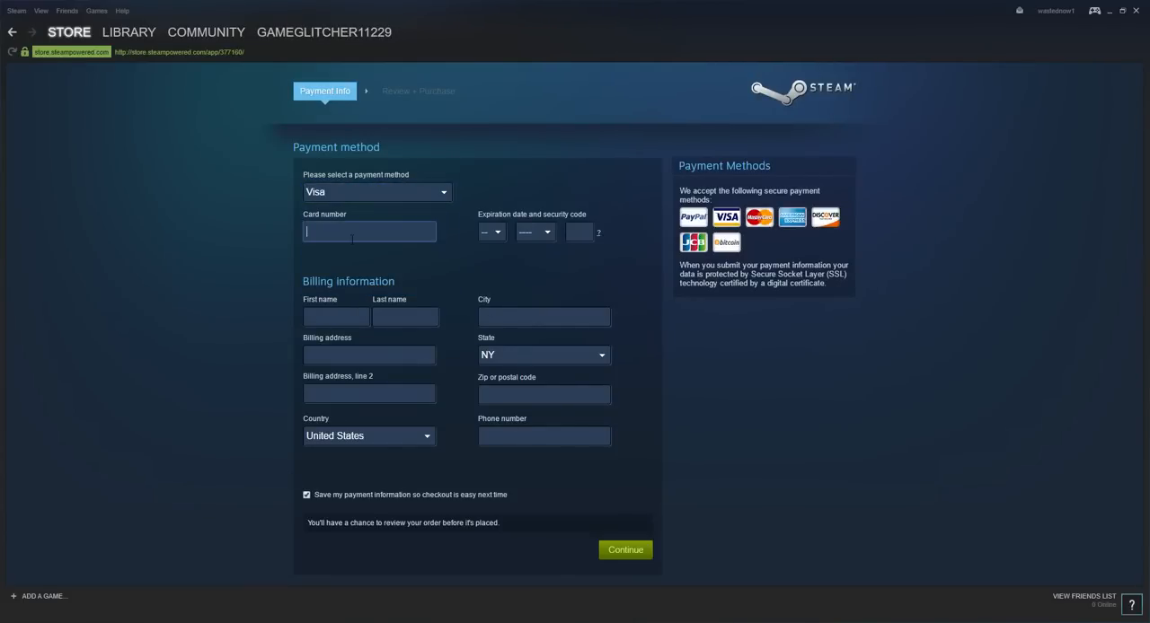
right_click(369, 232)
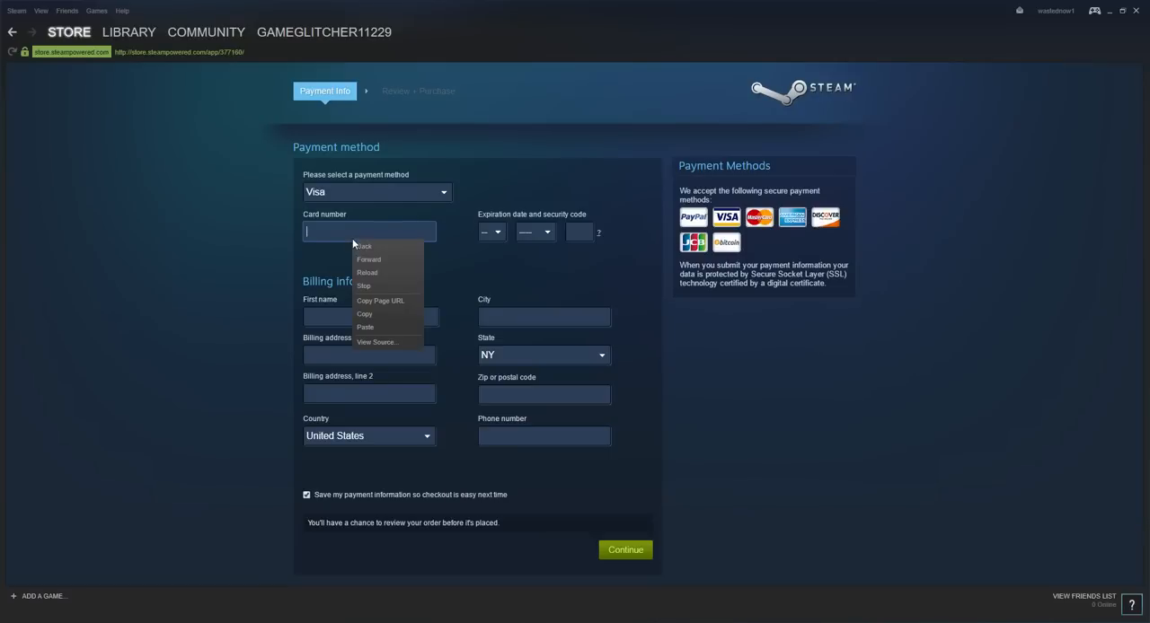
mouse_move(381, 303)
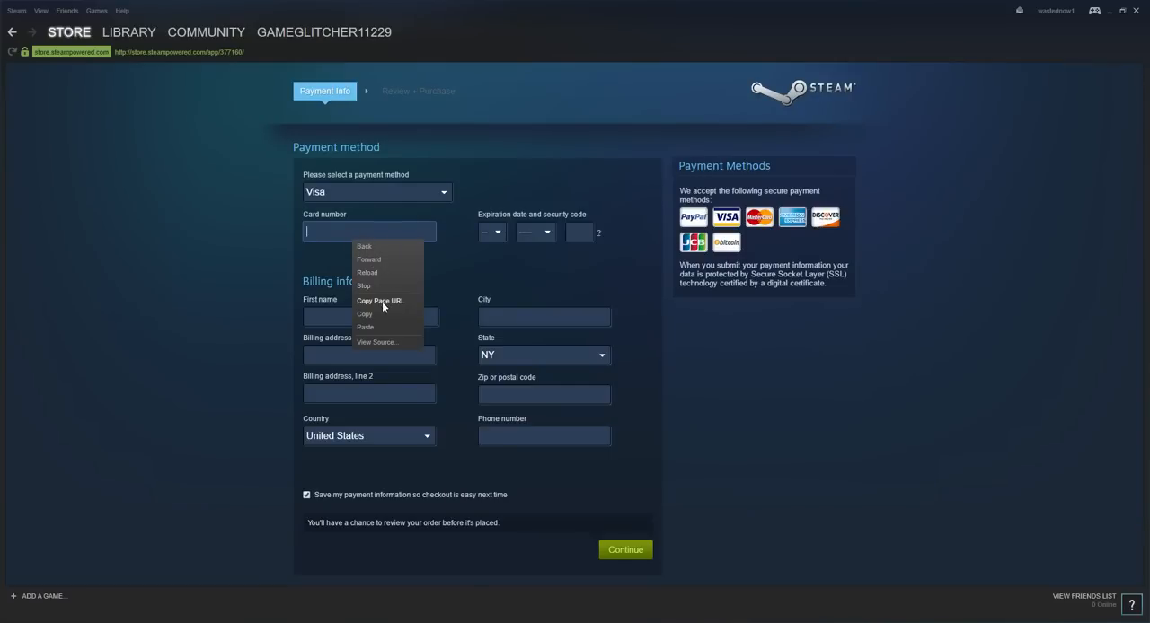
click(365, 327)
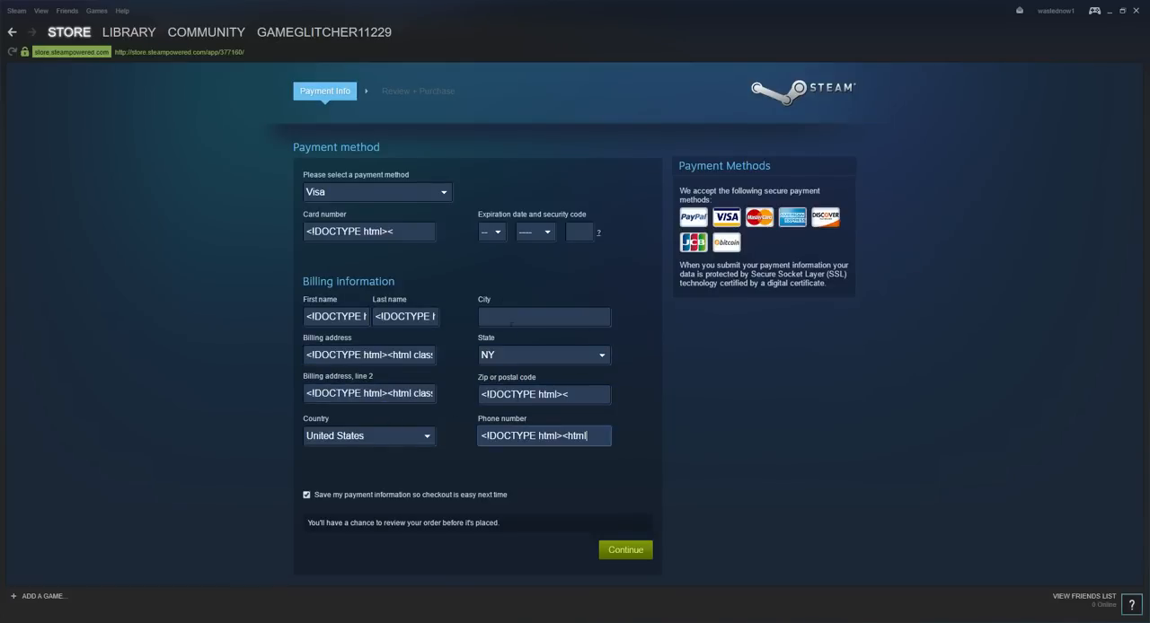
click(490, 232)
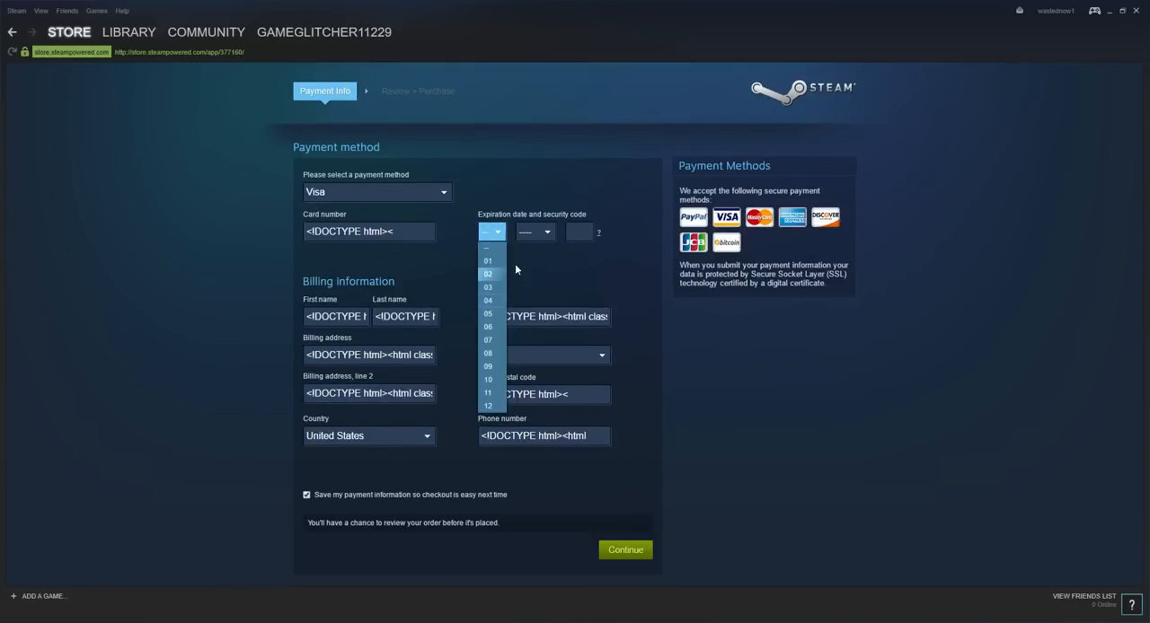
click(489, 273)
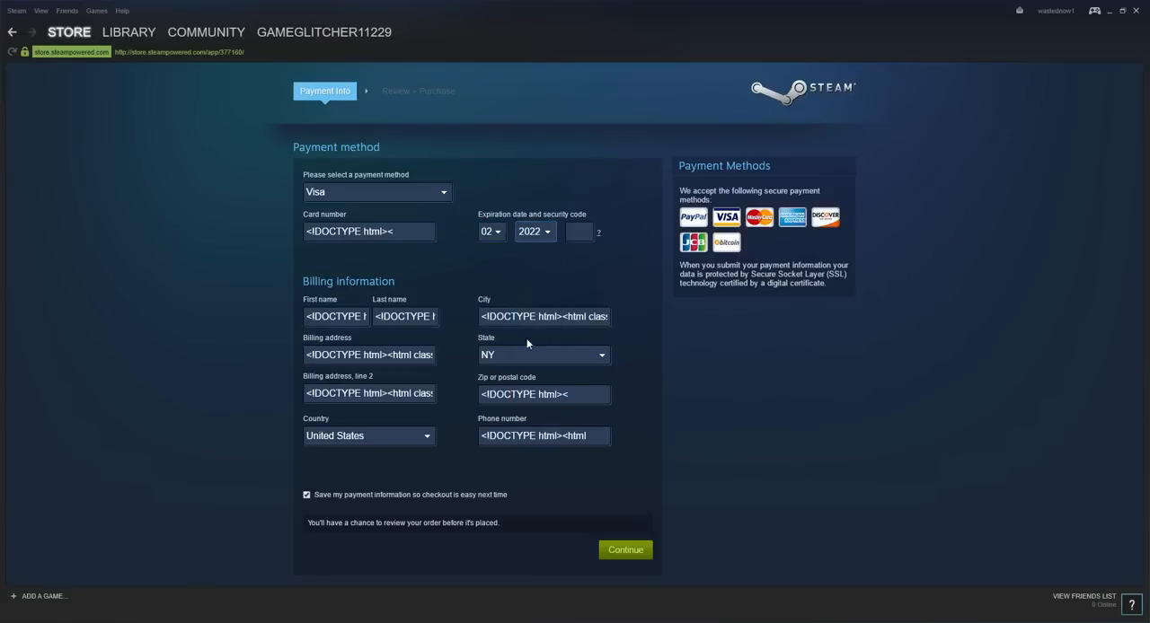
click(579, 232)
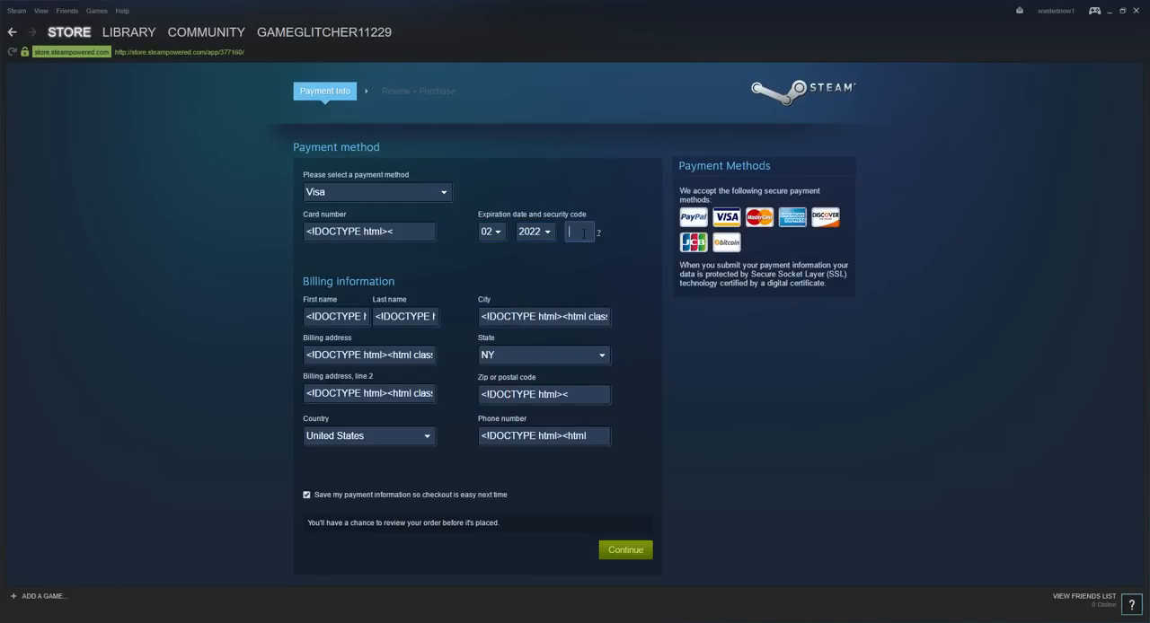
text(8883)
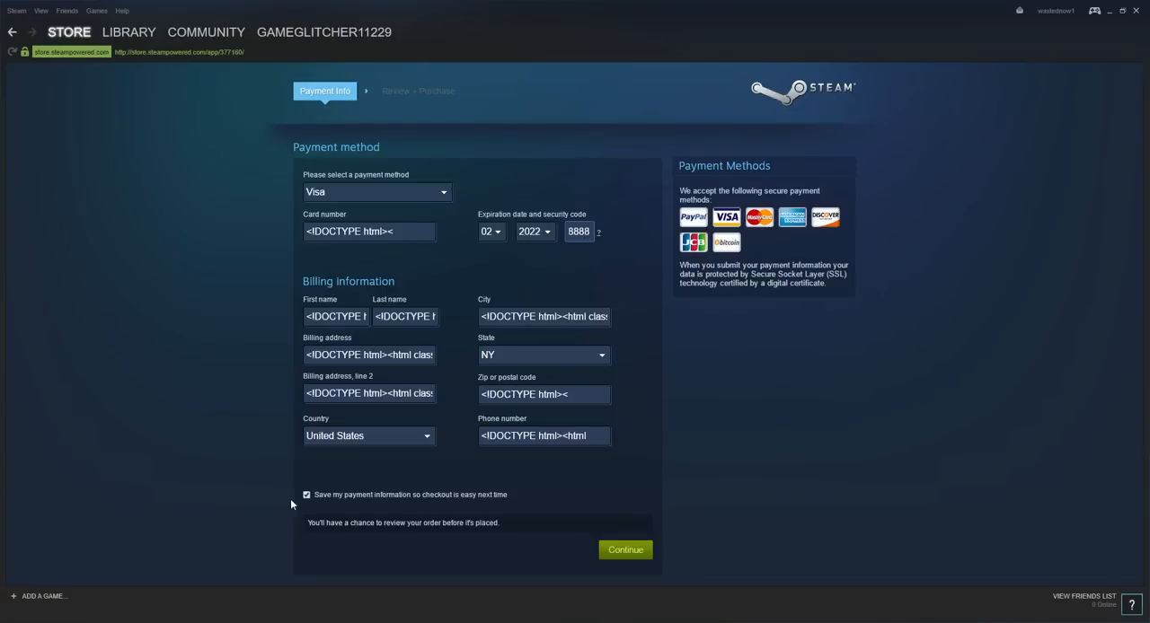
Uncheck saving payment info and submit with Continue, getting security-code and phone warnings
click(306, 496)
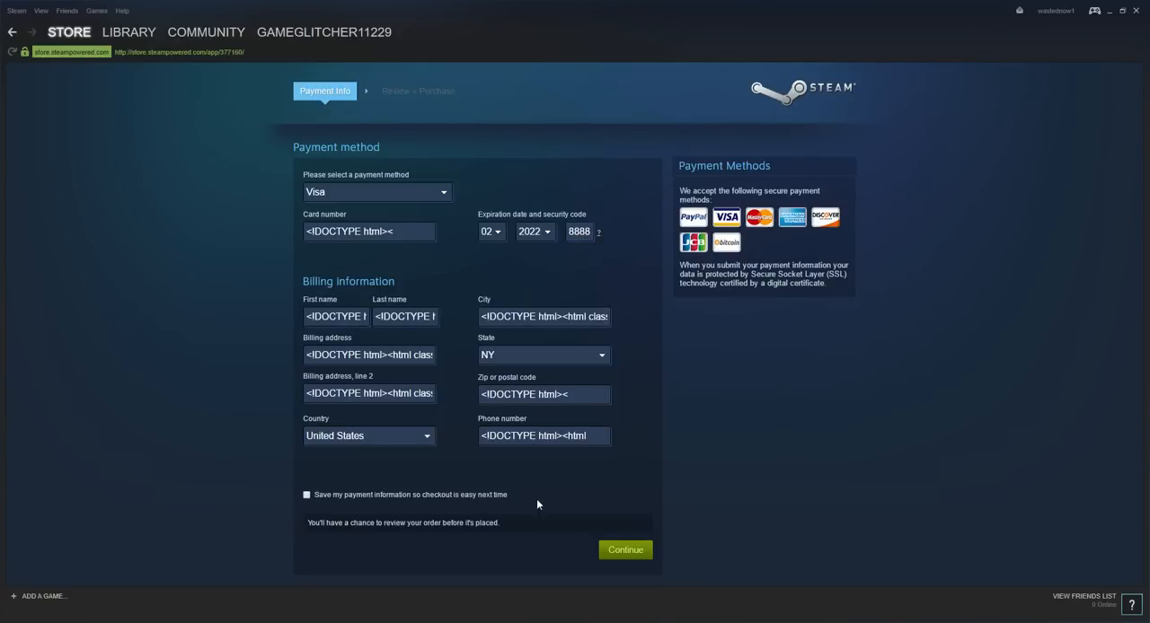
right_click(615, 550)
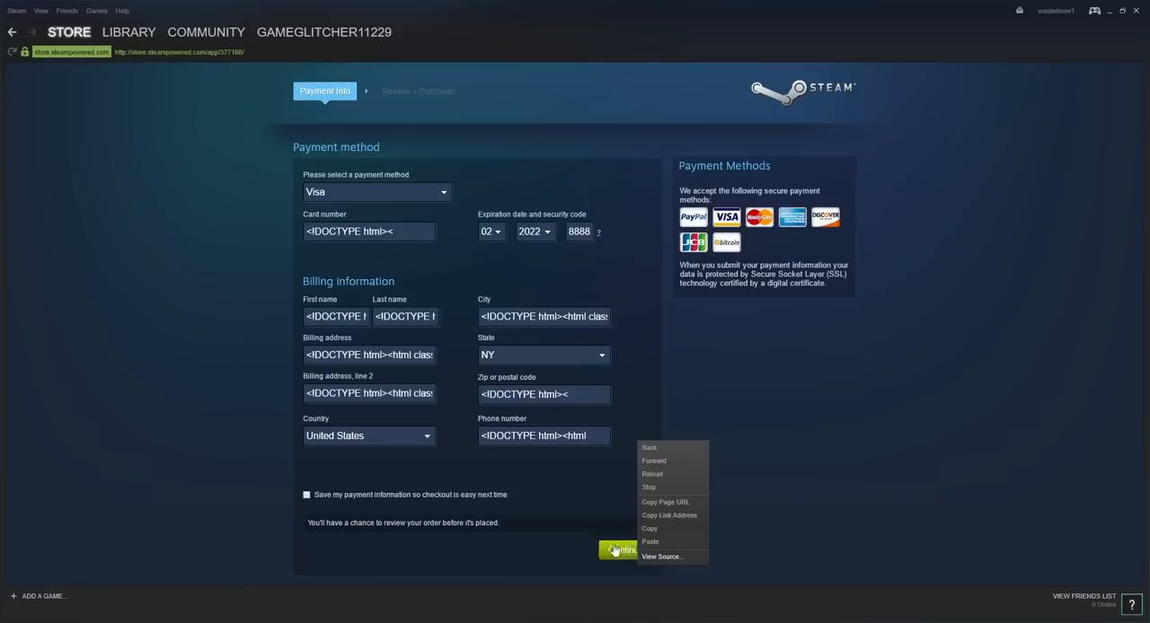
mouse_move(665, 503)
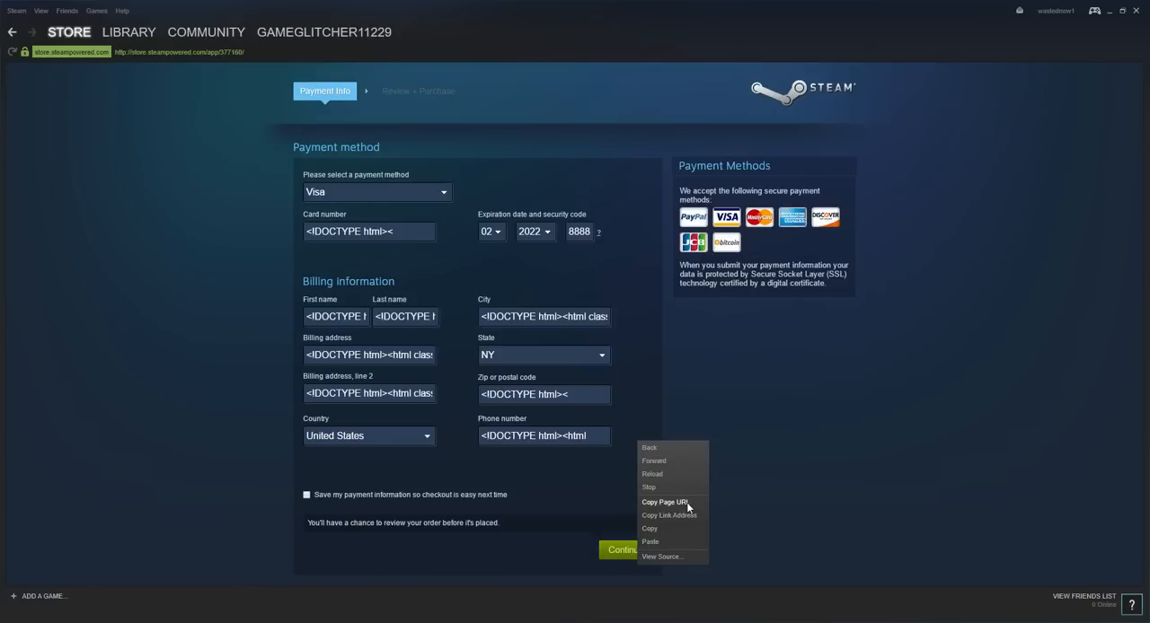
click(568, 478)
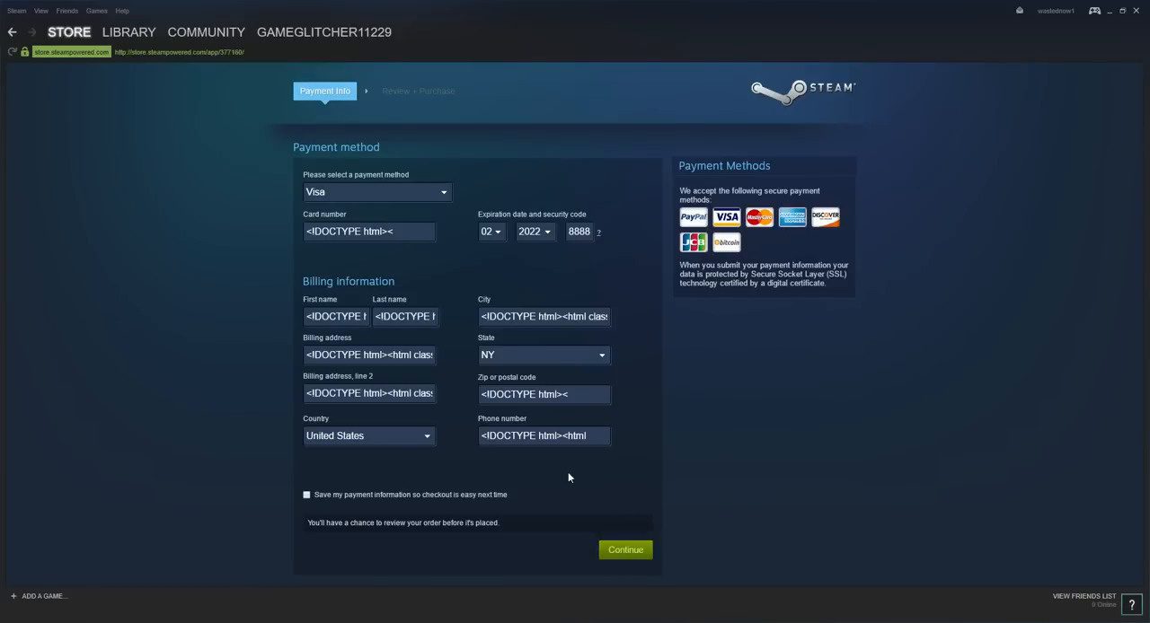
click(625, 550)
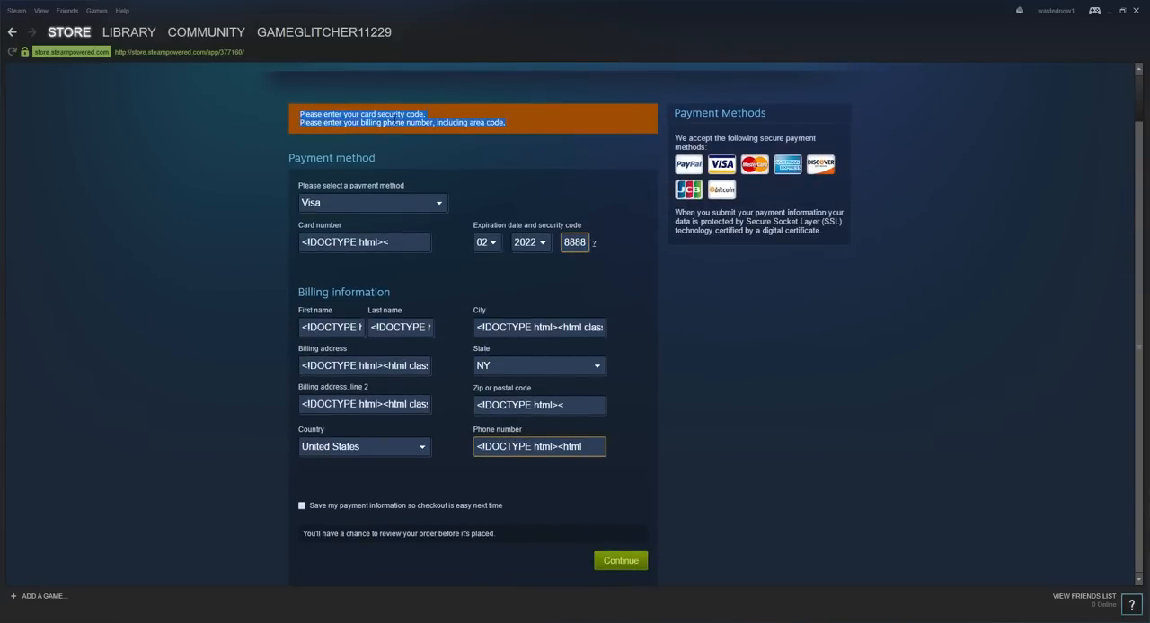
right_click(377, 126)
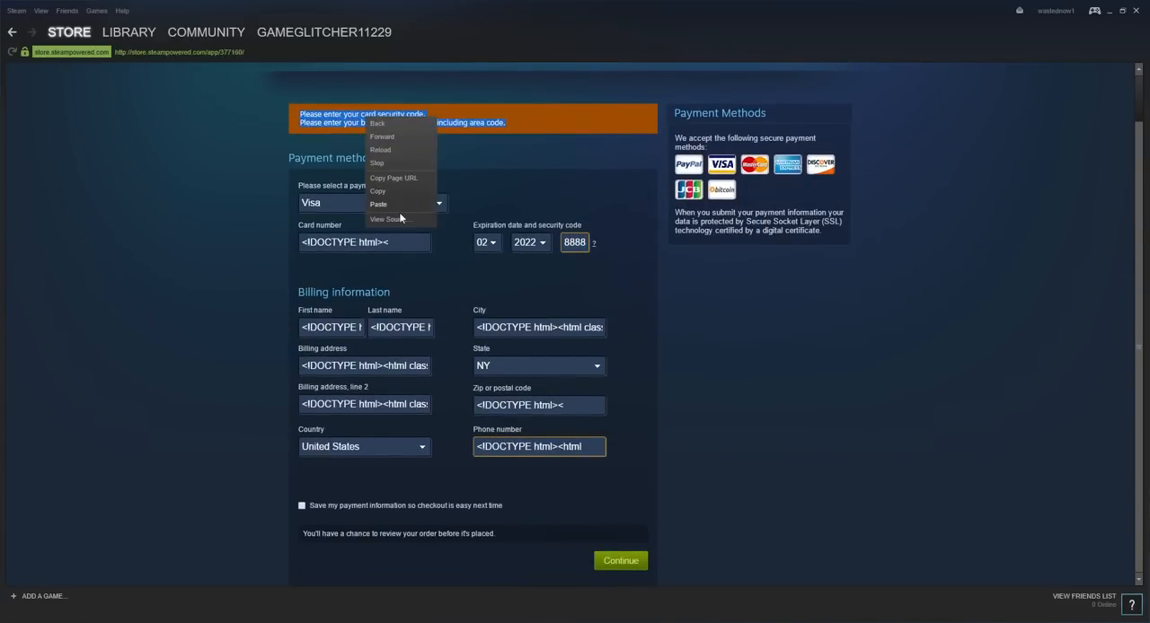
Reopen the checkout source in Notepad and search through it with Find Next
click(388, 220)
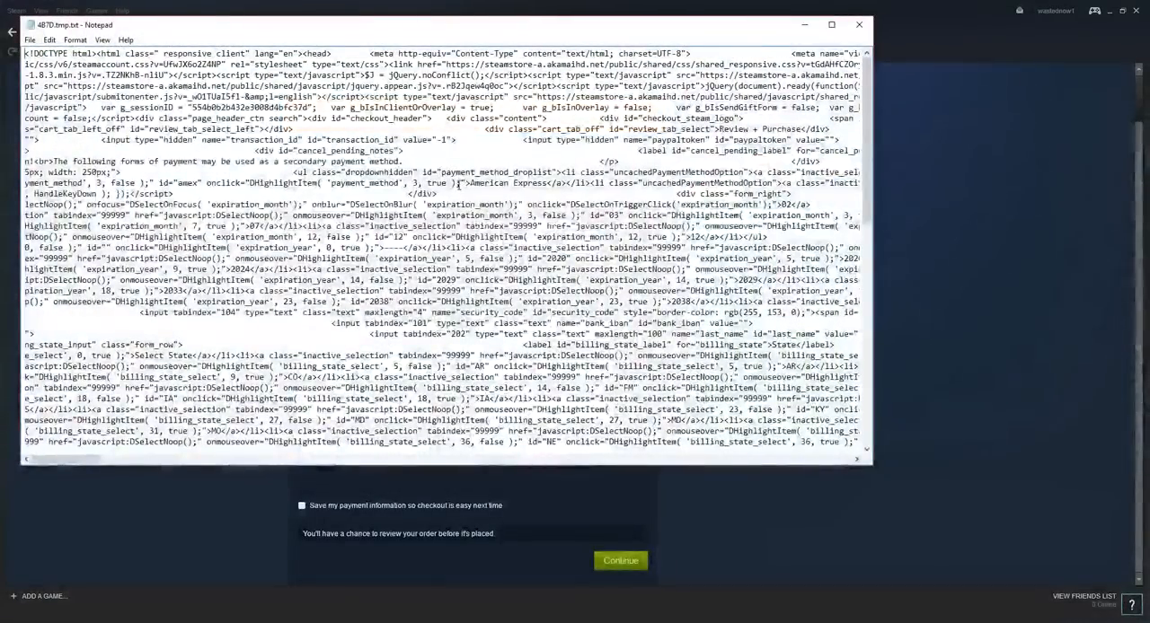
key(Ctrl+f)
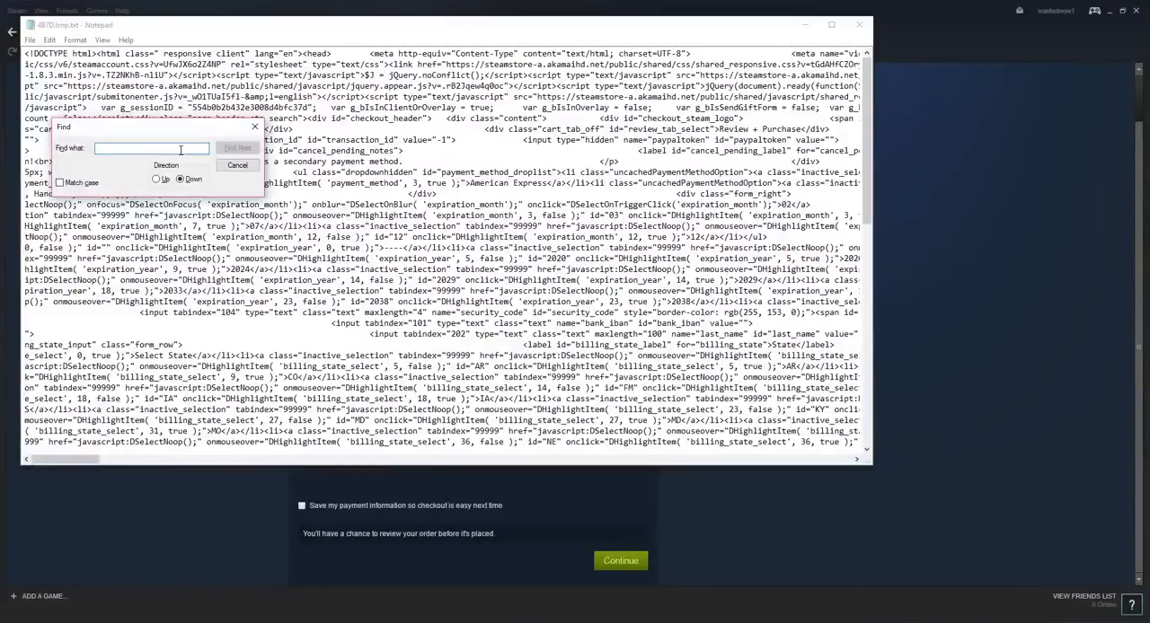
click(237, 147)
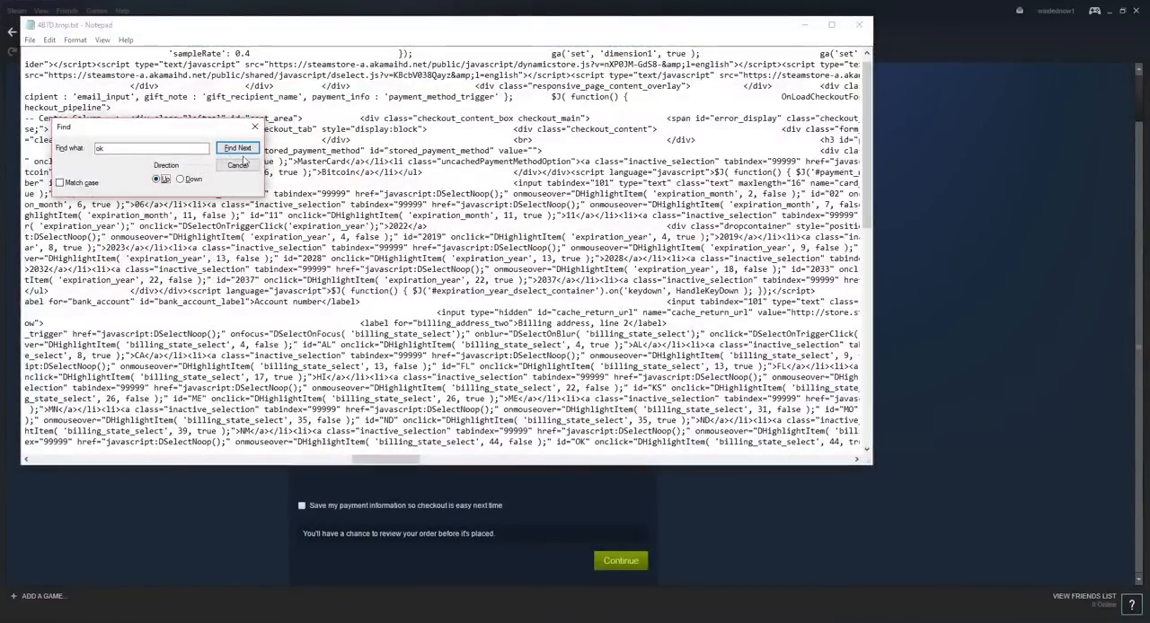
click(238, 147)
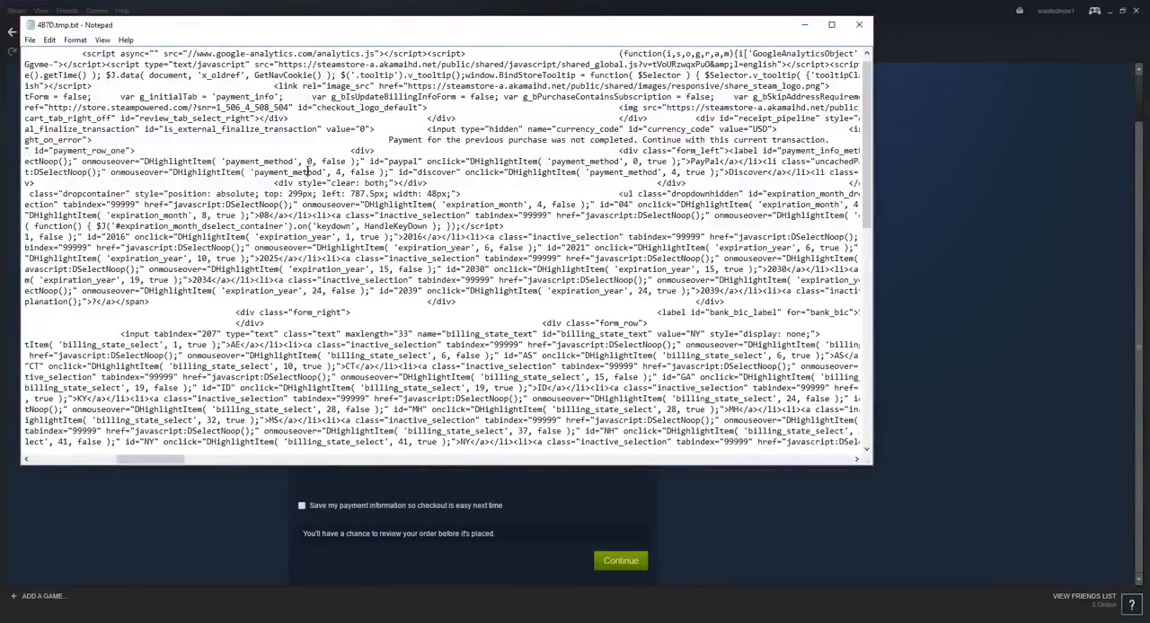
key(ctrl+f)
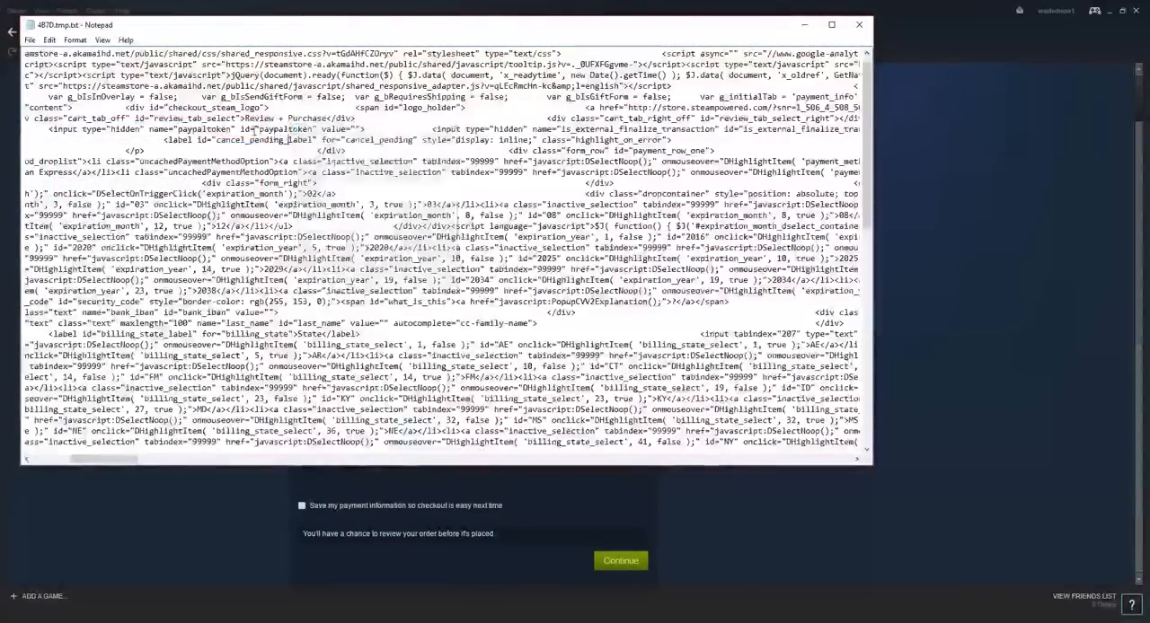
Replace a word in the source with 'ALWA' and close Notepad at the save prompt
double_click(273, 129)
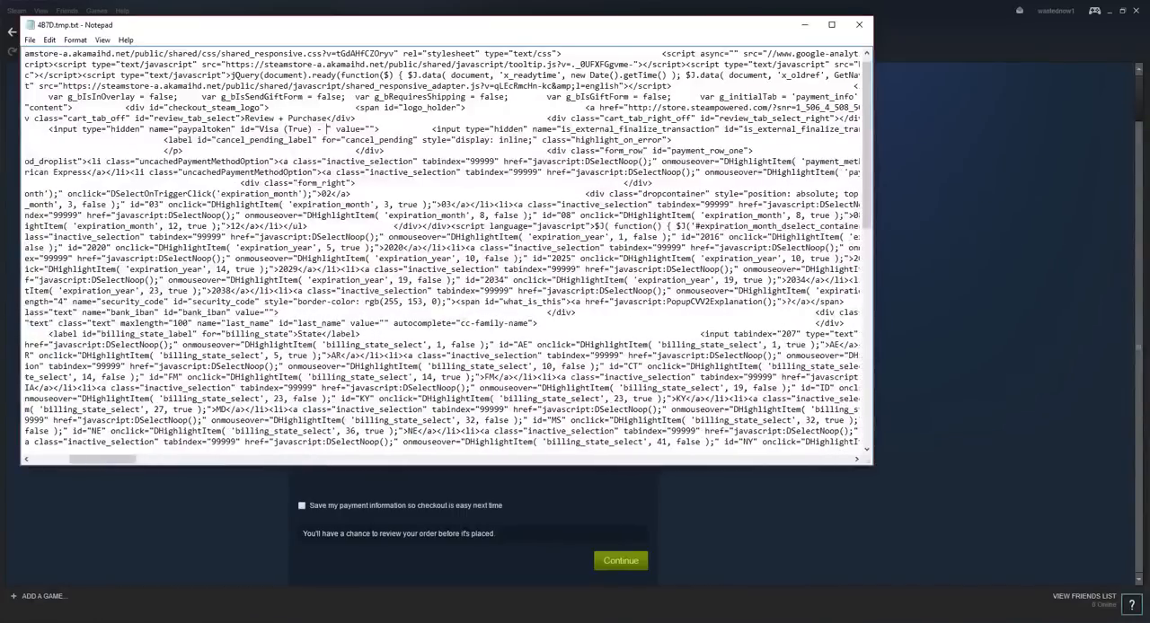
text(ALWAYS-)
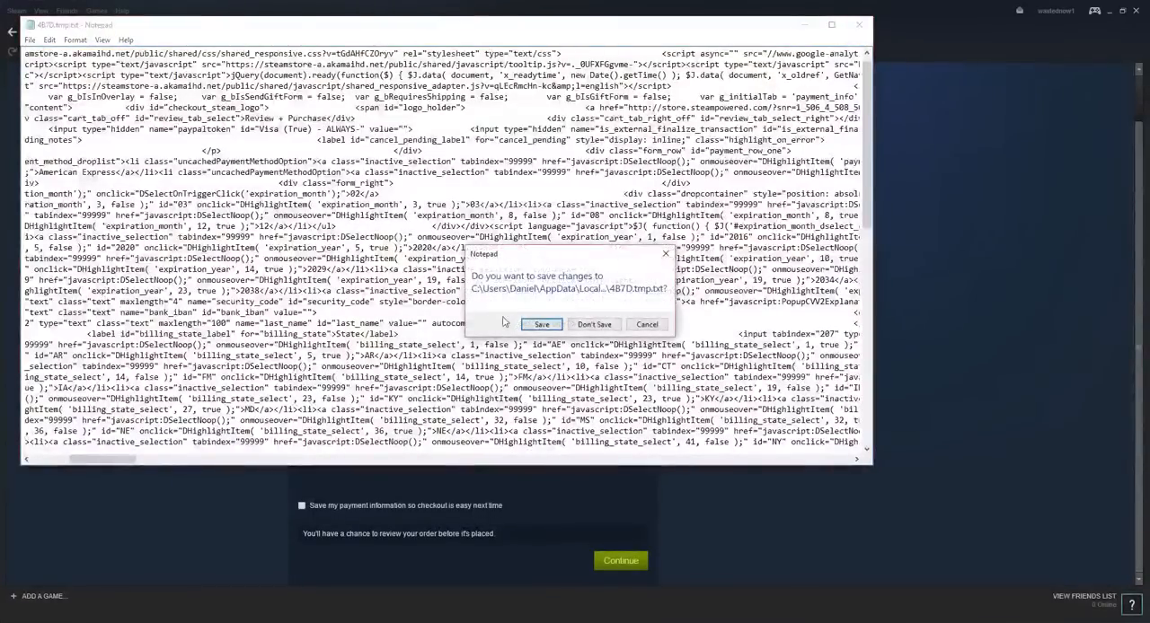
click(593, 324)
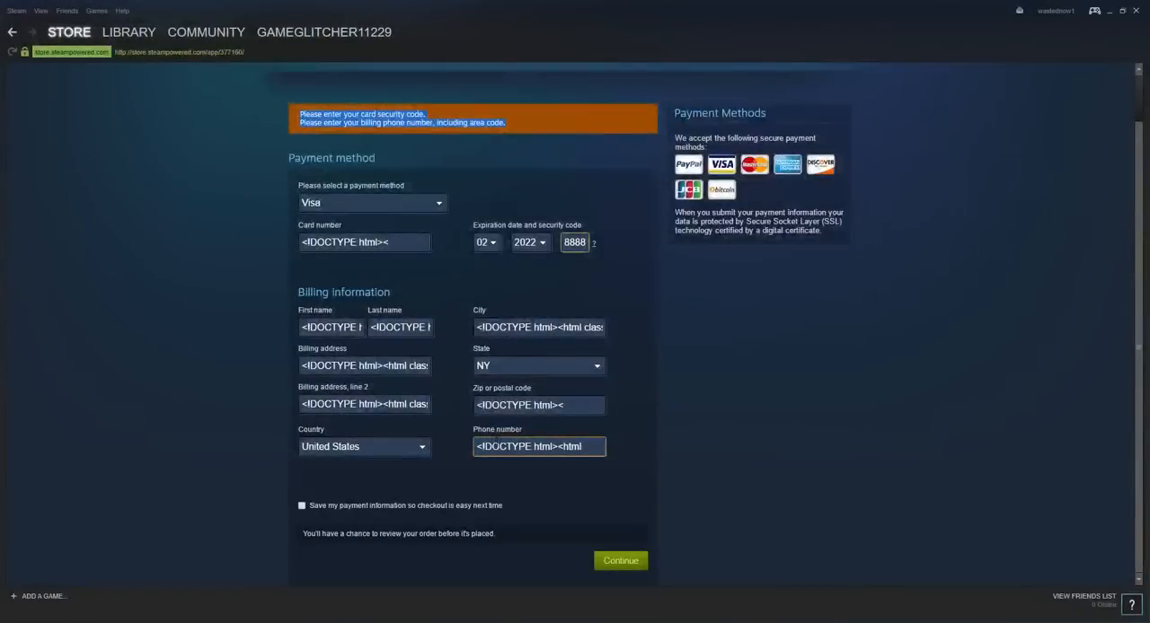
click(539, 445)
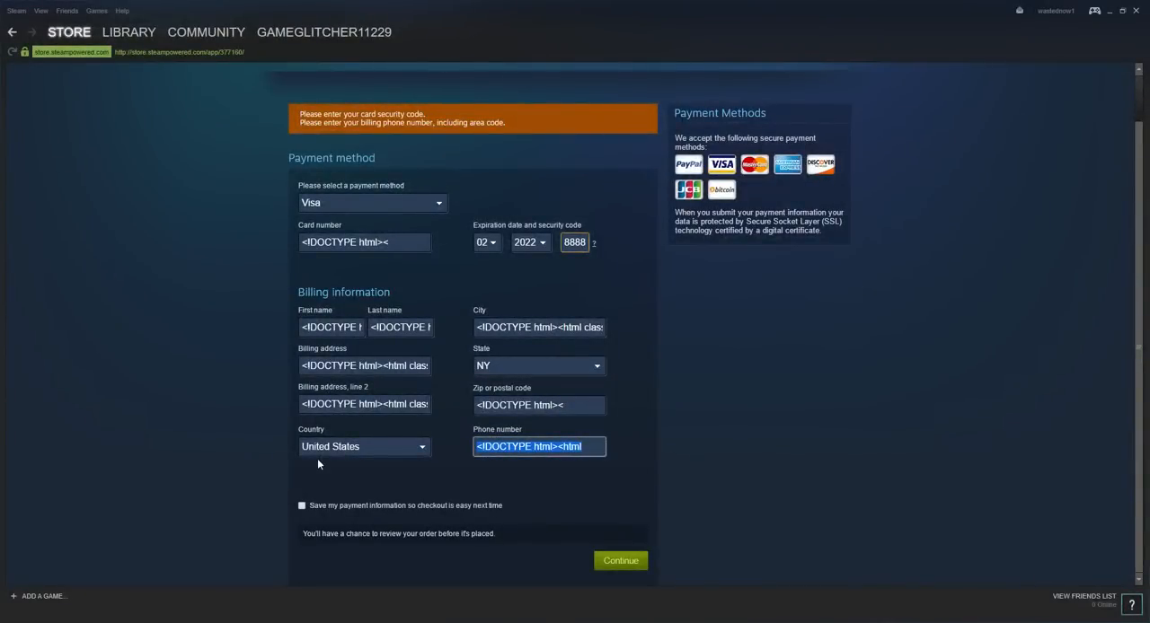
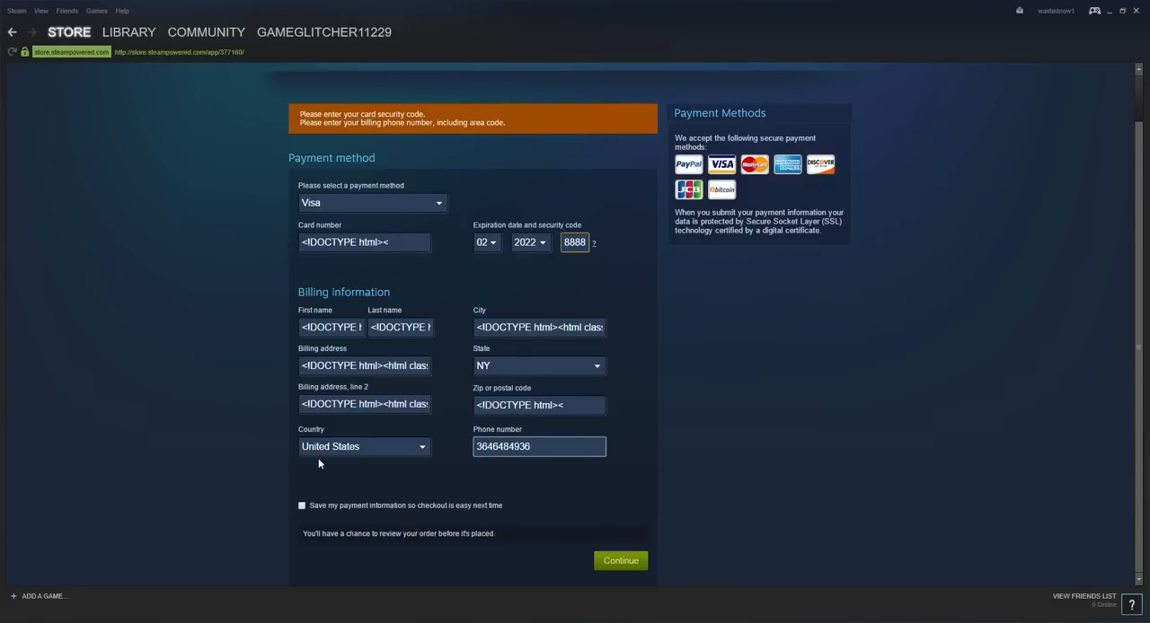
click(539, 445)
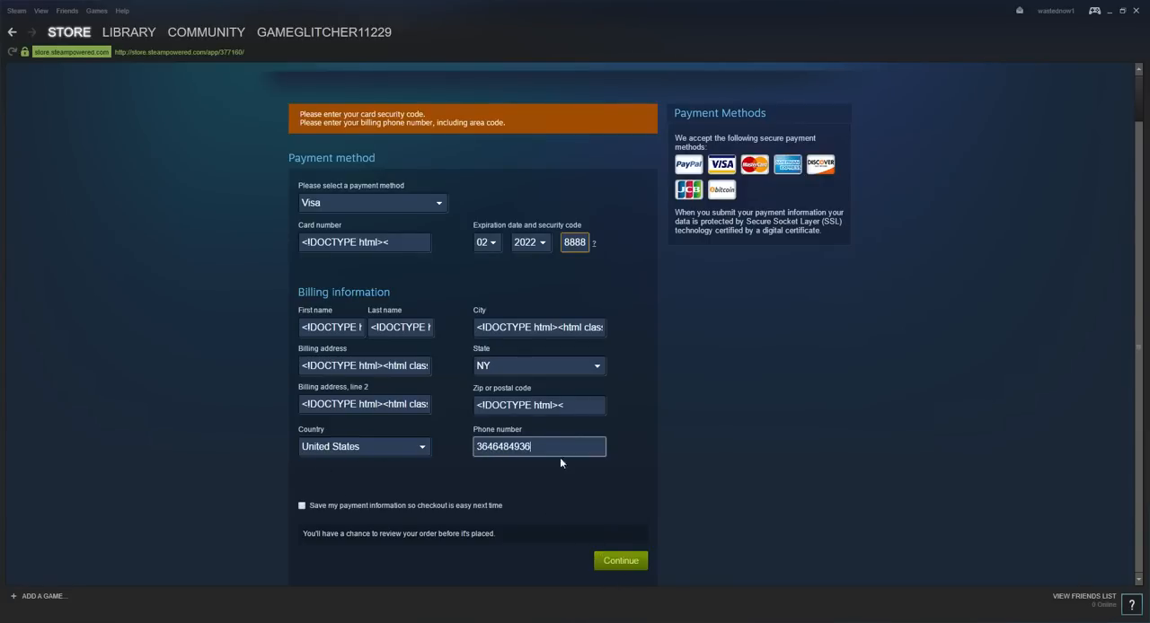
mouse_move(654, 551)
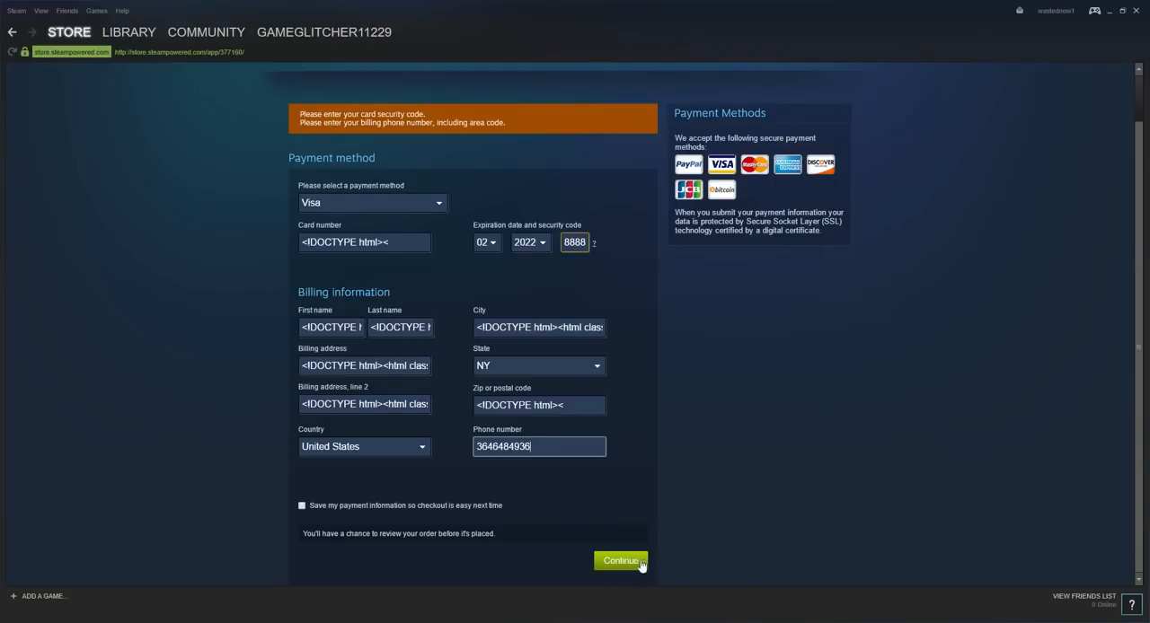
Resubmit the payment form with Continue, leaving only the card security code warning
click(622, 560)
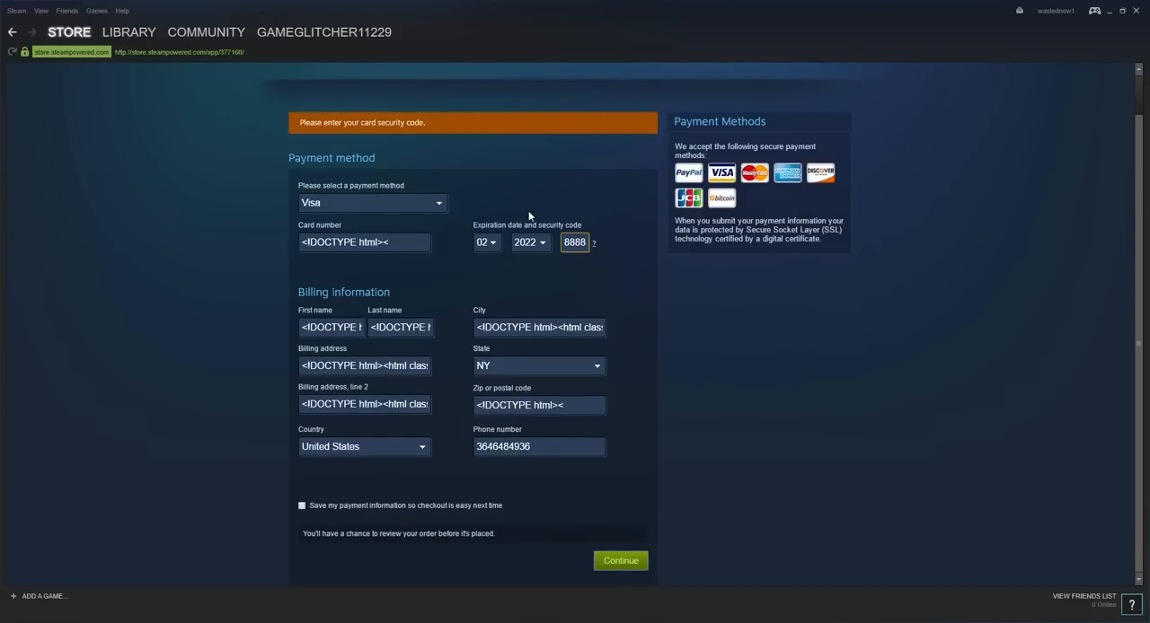
mouse_move(536, 214)
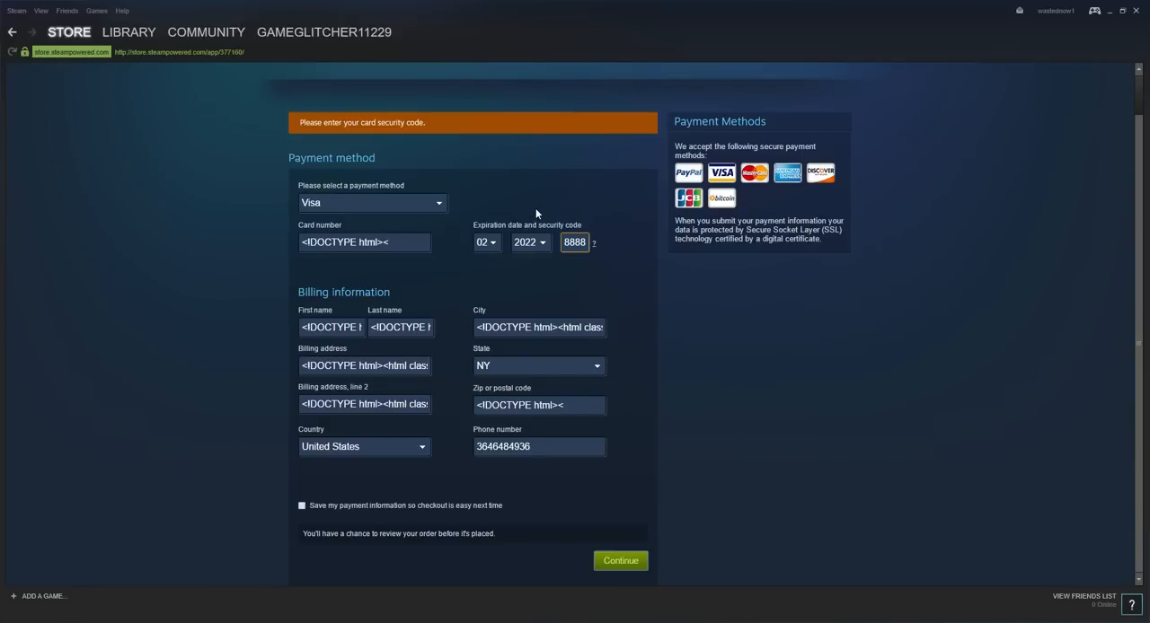
mouse_move(539, 219)
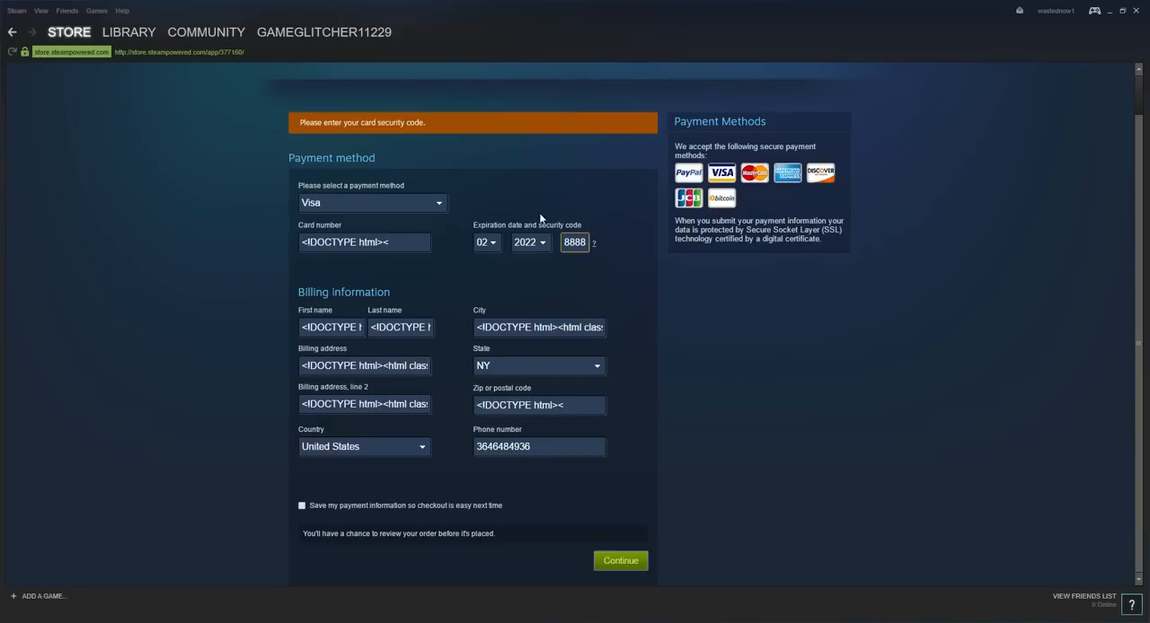
mouse_move(514, 210)
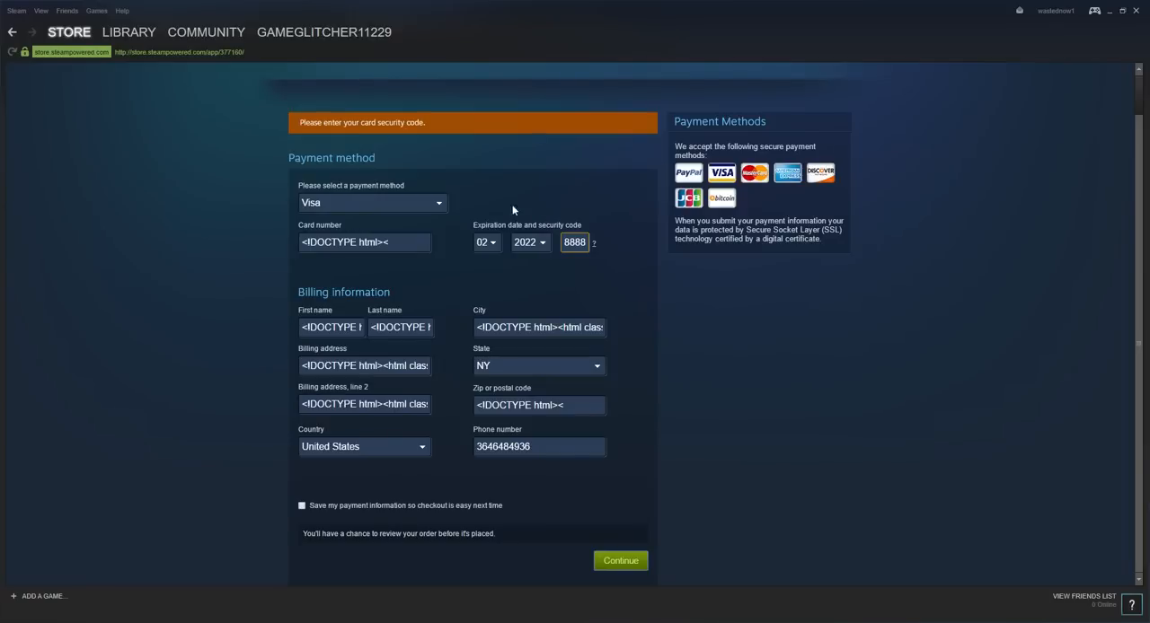
click(68, 32)
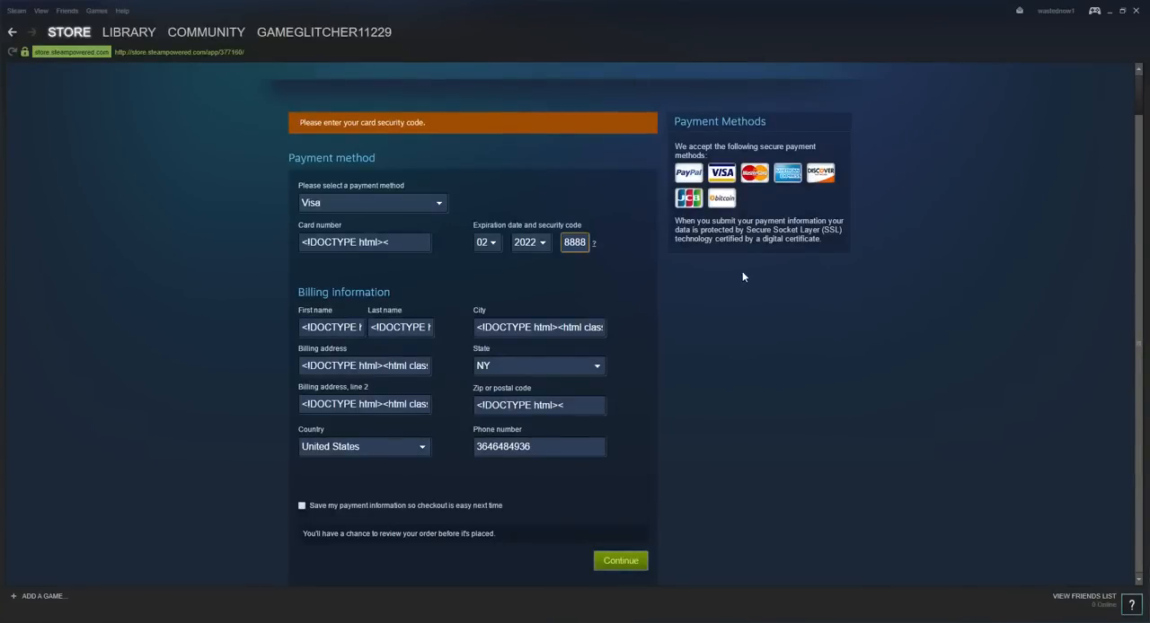
mouse_move(640, 166)
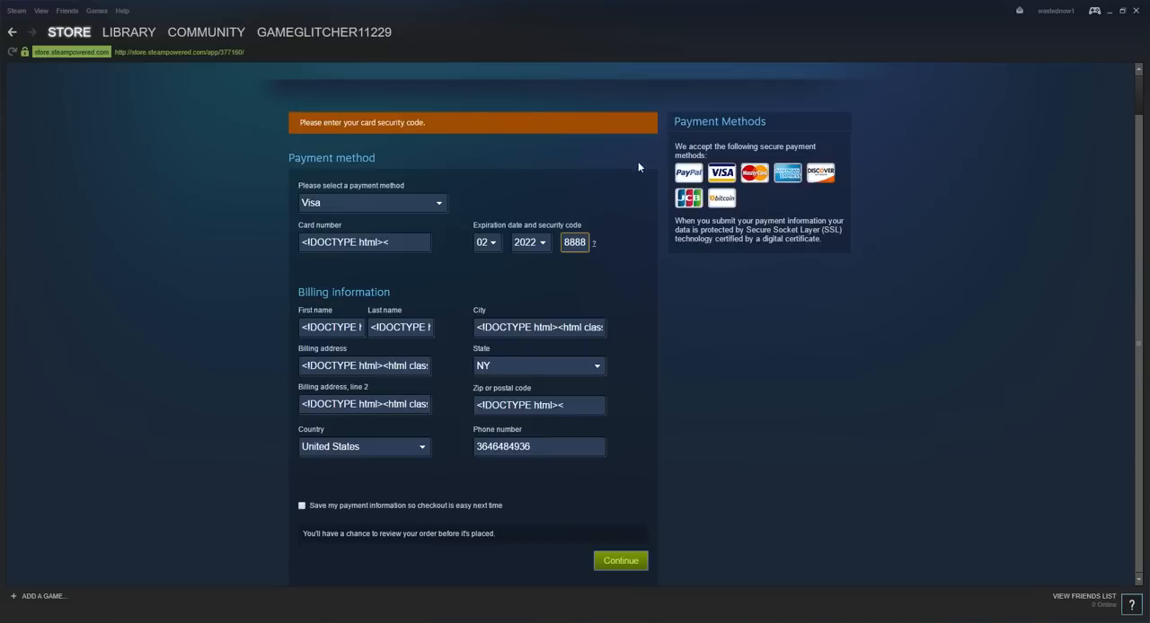